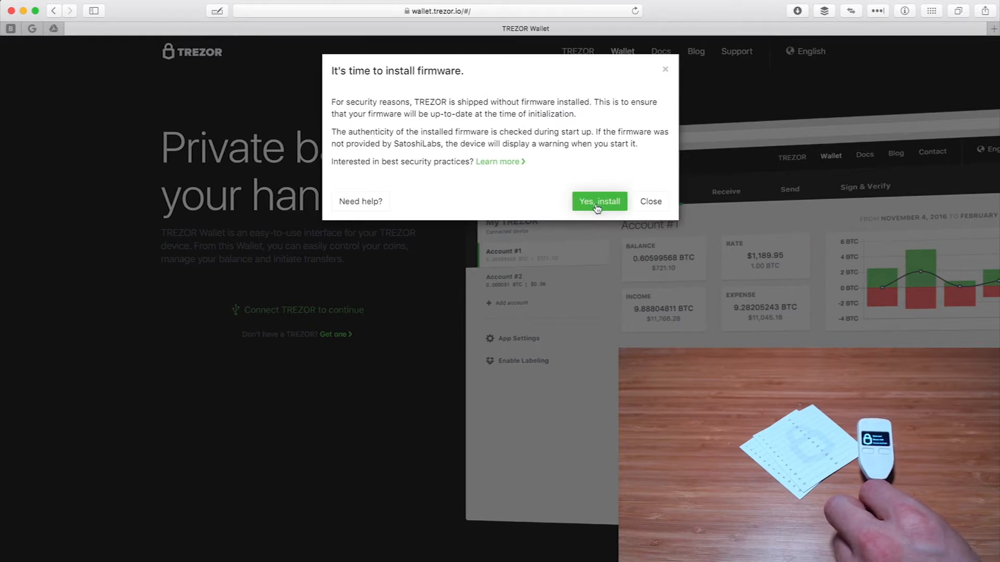
Step: Approve the firmware installation with 'Yes, install' and wait for the setup welcome page
{"action": "left_click", "coordinate": [598, 201]}
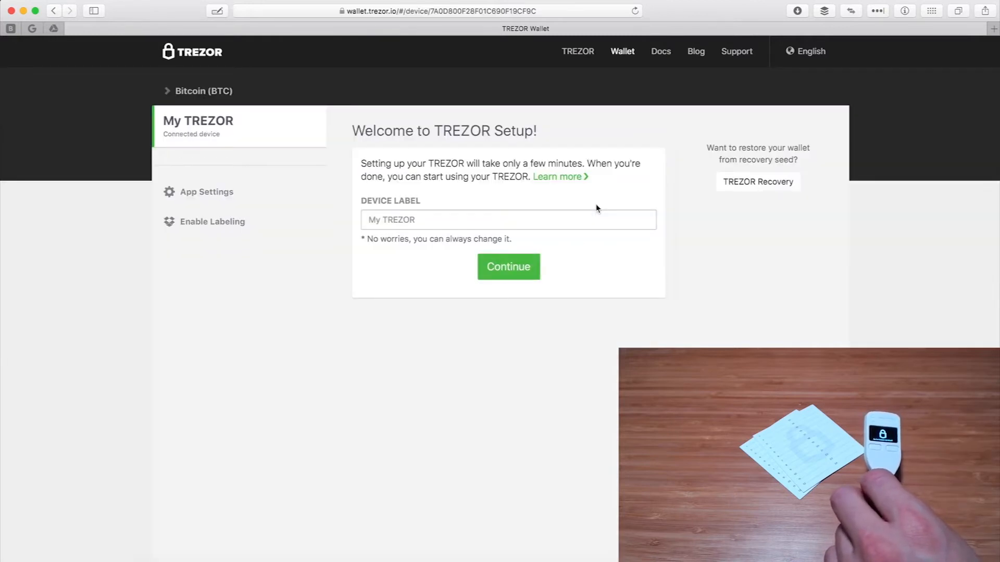
Step: Enter 'Testzor' as the device label
{"action": "left_click", "coordinate": [508, 219]}
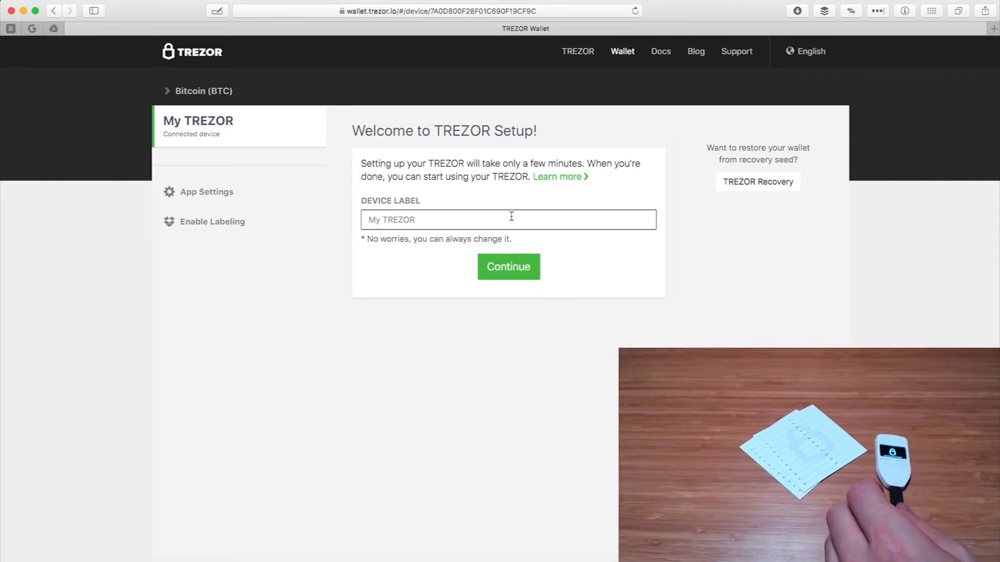
{"action": "type", "text": "Test"}
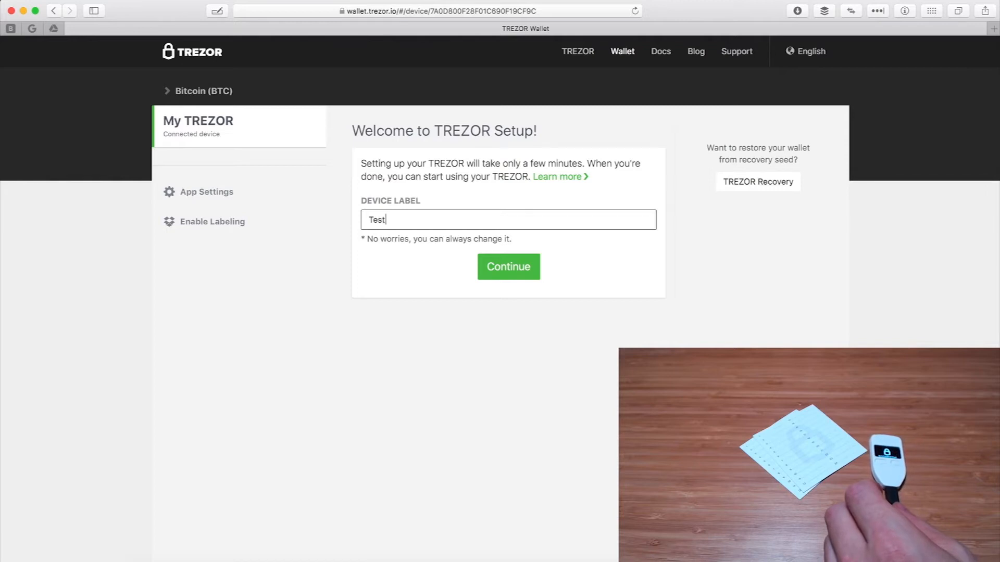
{"action": "type", "text": "zor"}
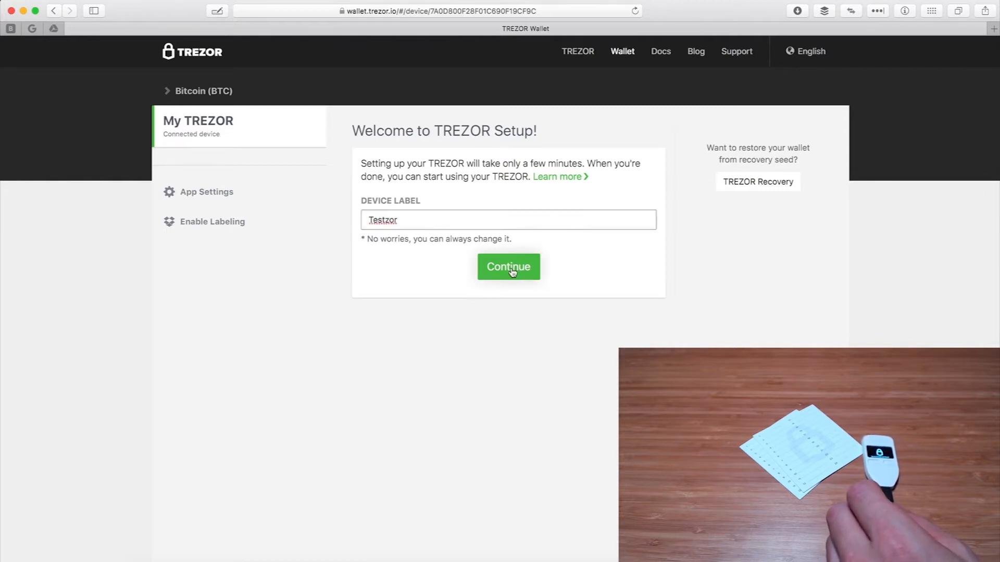
Step: Continue past the label and submit a new four-digit PIN on the keypad
{"action": "left_click", "coordinate": [508, 266]}
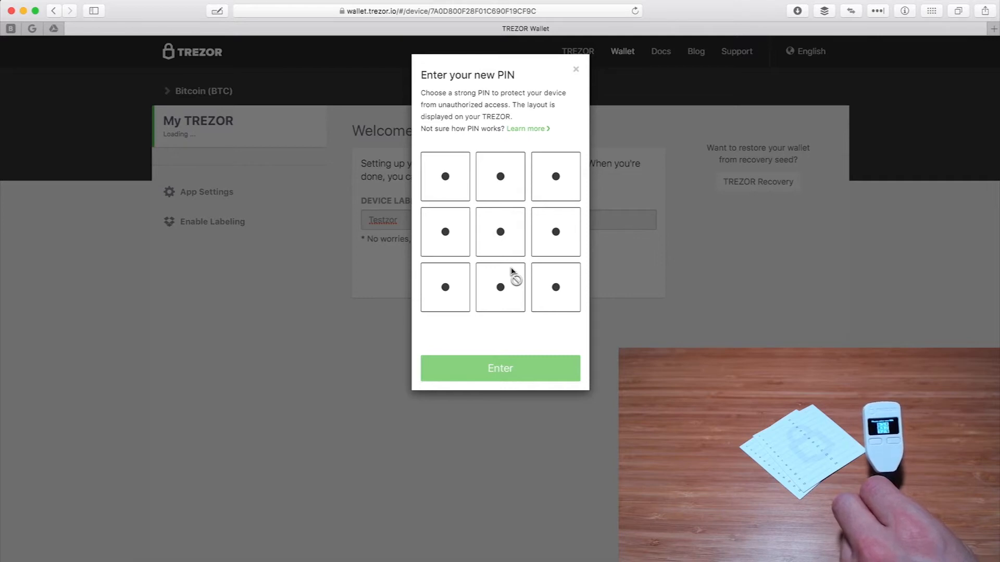
{"action": "mouse_move", "coordinate": [528, 250]}
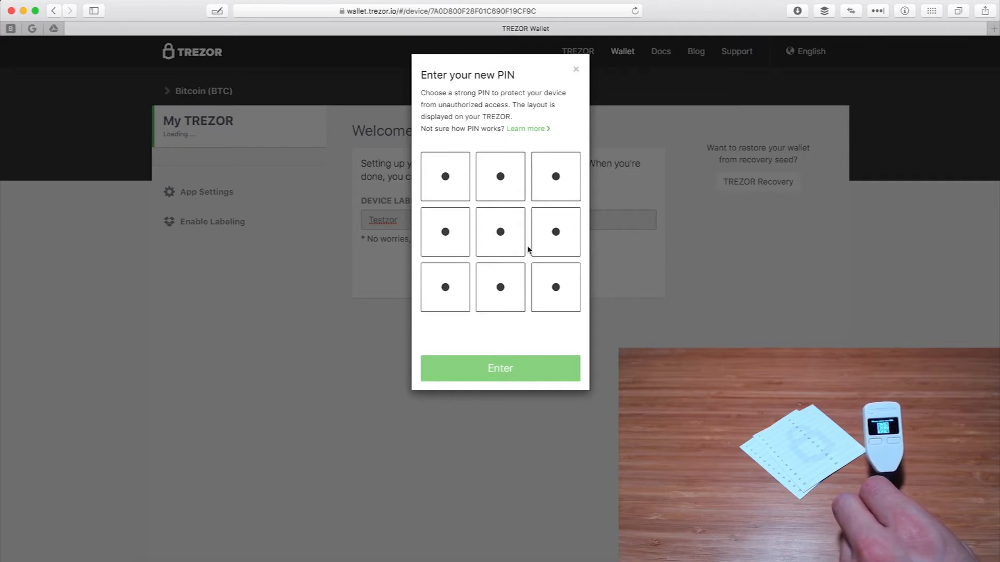
{"action": "mouse_move", "coordinate": [524, 274]}
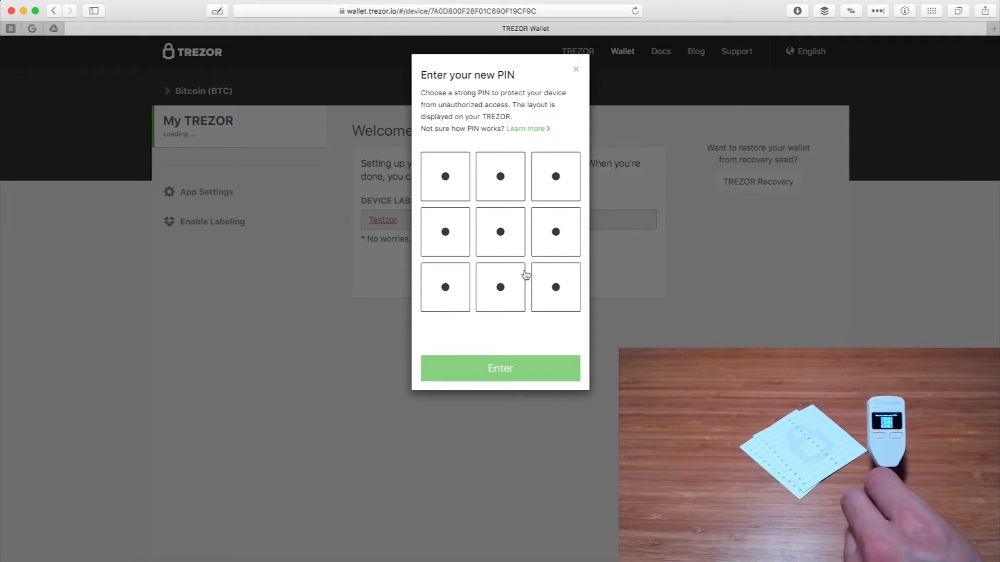
{"action": "mouse_move", "coordinate": [591, 236]}
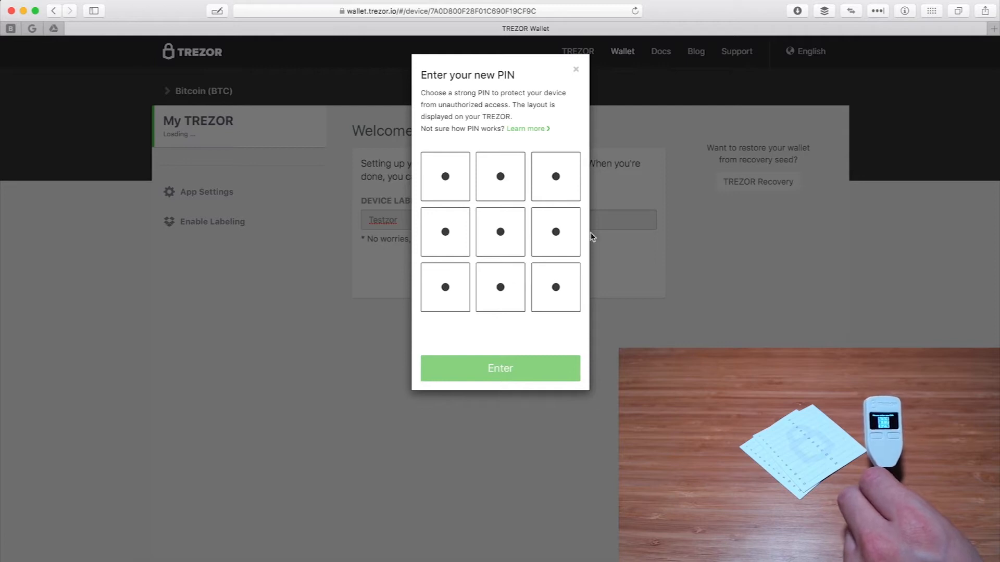
{"action": "mouse_move", "coordinate": [482, 188]}
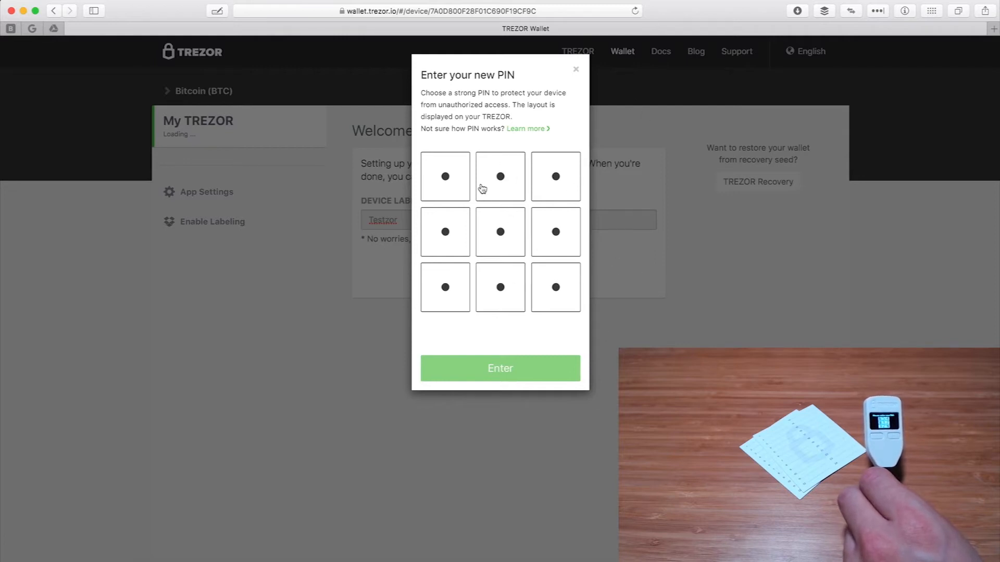
{"action": "mouse_move", "coordinate": [570, 214]}
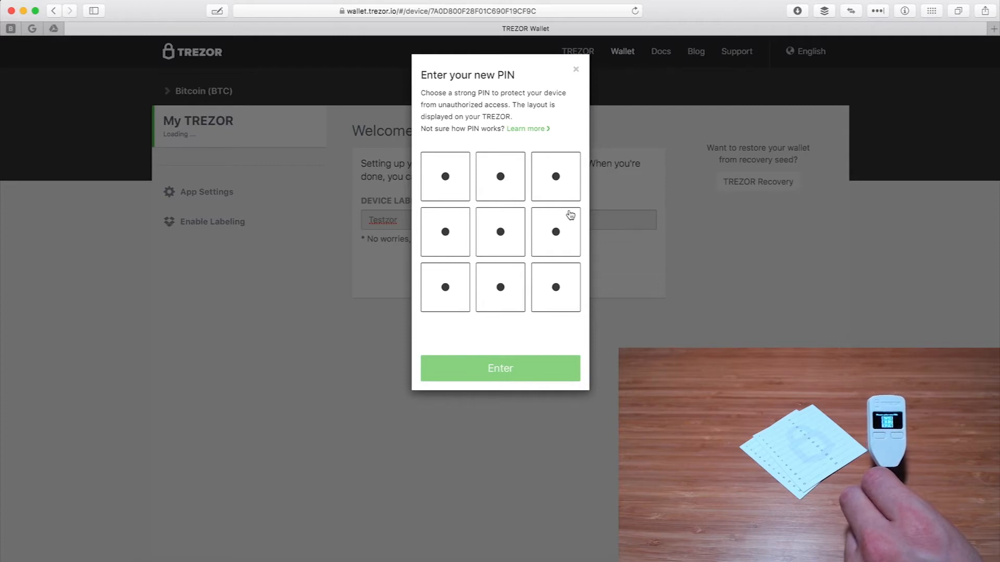
{"action": "mouse_move", "coordinate": [472, 243]}
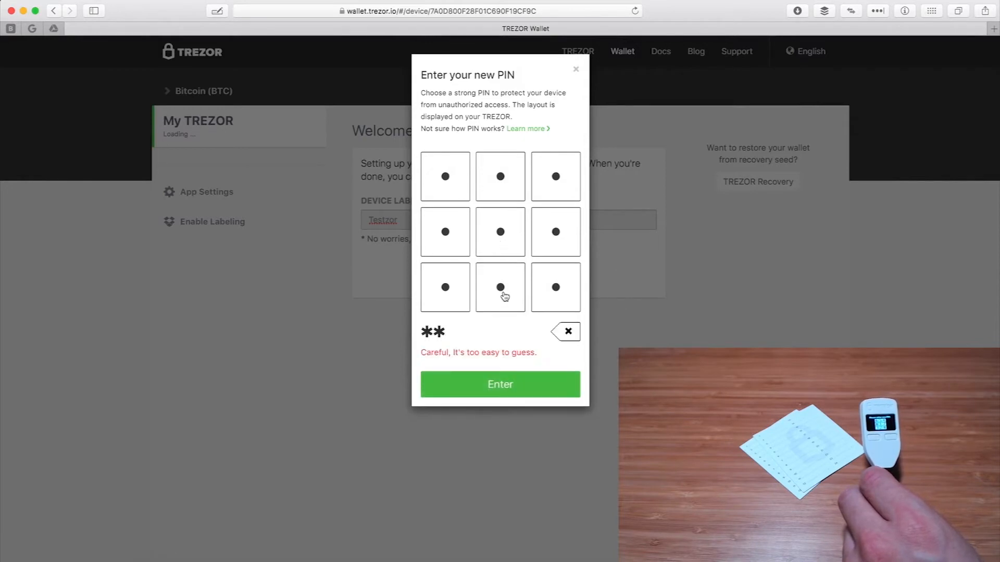
{"action": "left_click", "coordinate": [500, 178]}
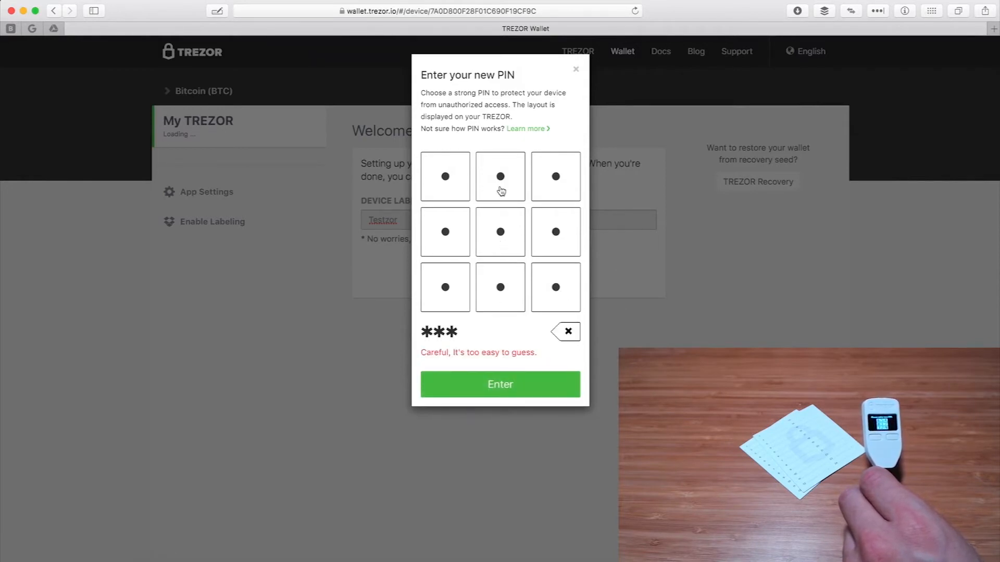
{"action": "left_click", "coordinate": [500, 177]}
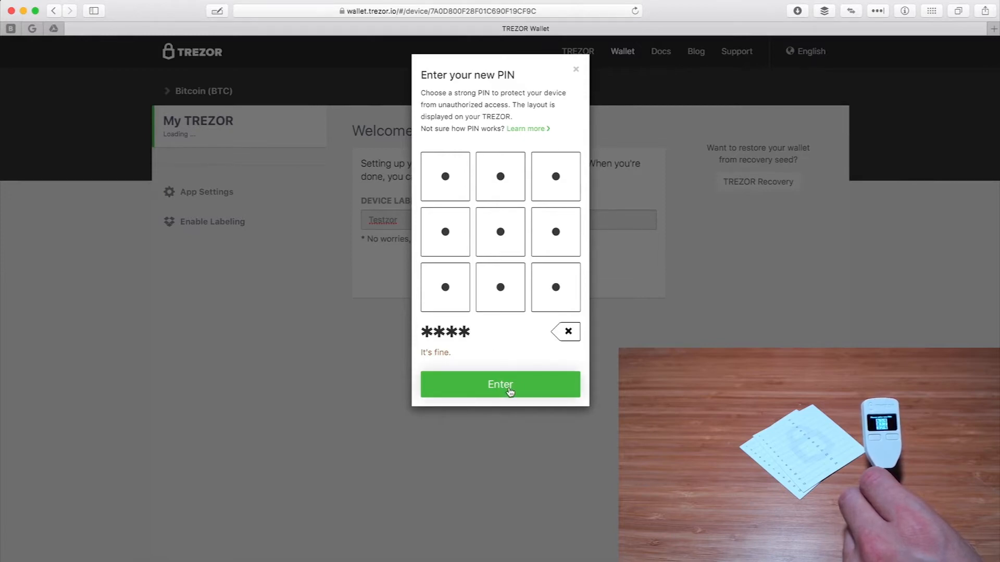
{"action": "left_click", "coordinate": [500, 385]}
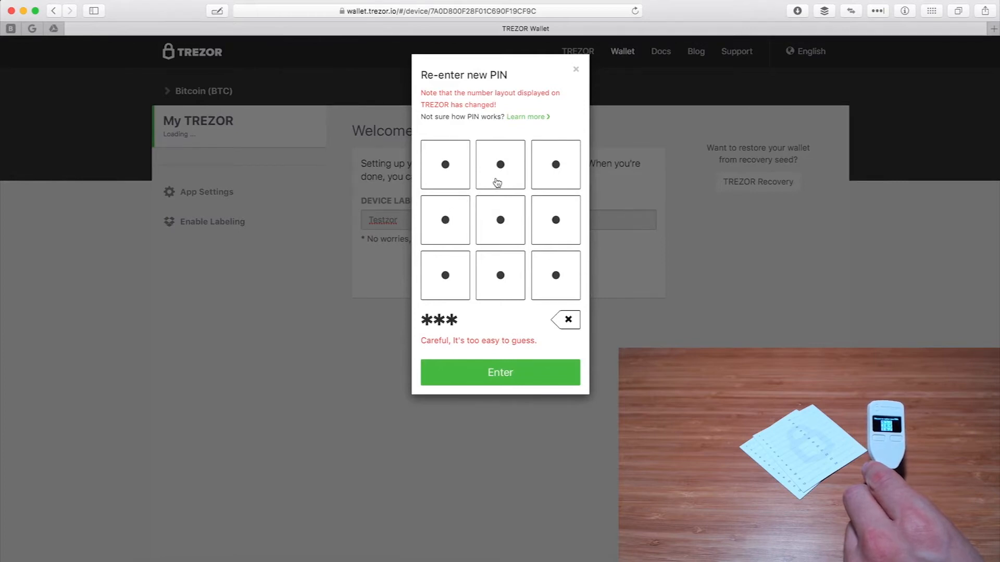
Step: Submit the re-entered PIN, returning to the Testzor setup page
{"action": "left_click", "coordinate": [500, 373]}
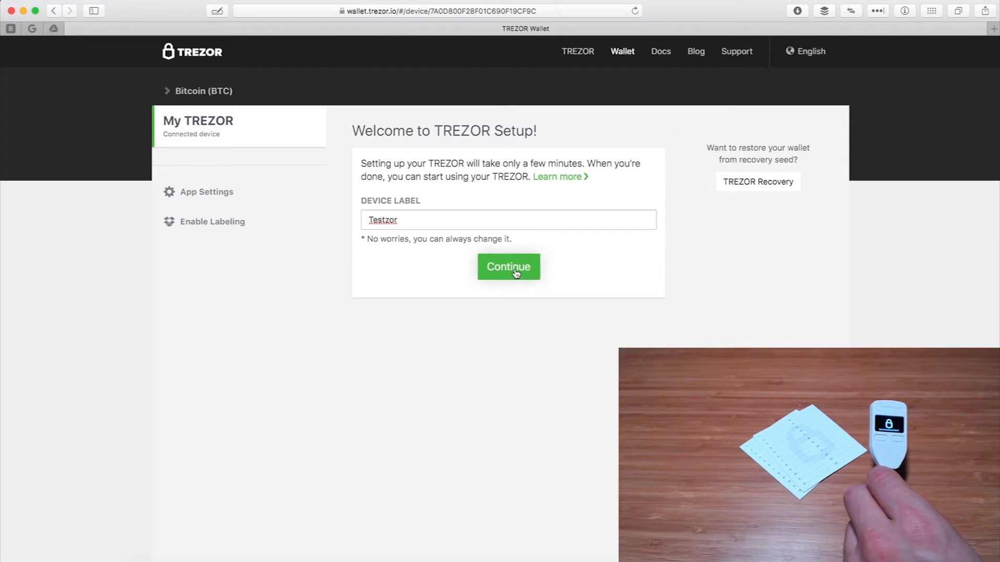
Step: Continue setup and submit the new PIN on the keypad
{"action": "left_click", "coordinate": [509, 266]}
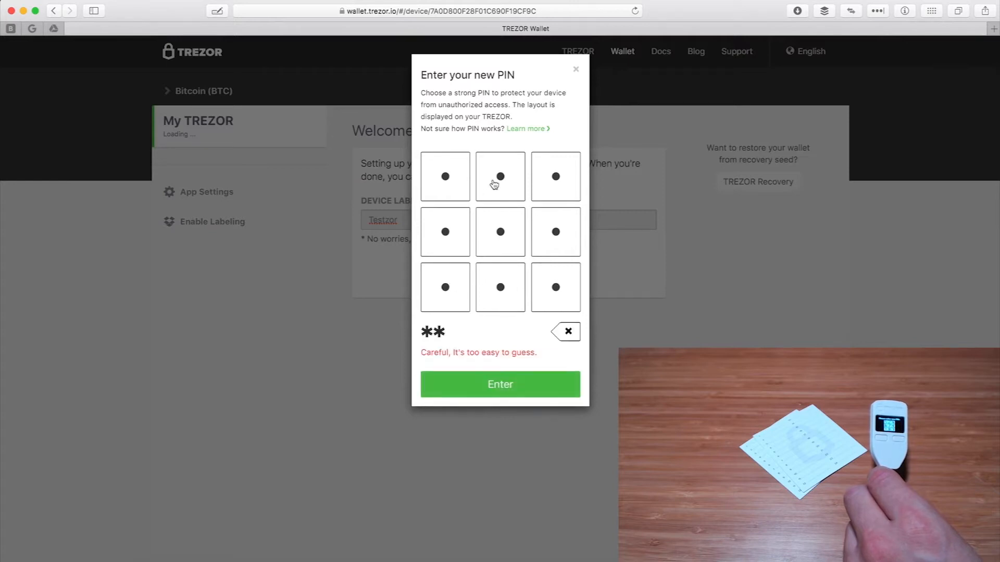
{"action": "left_click", "coordinate": [444, 177]}
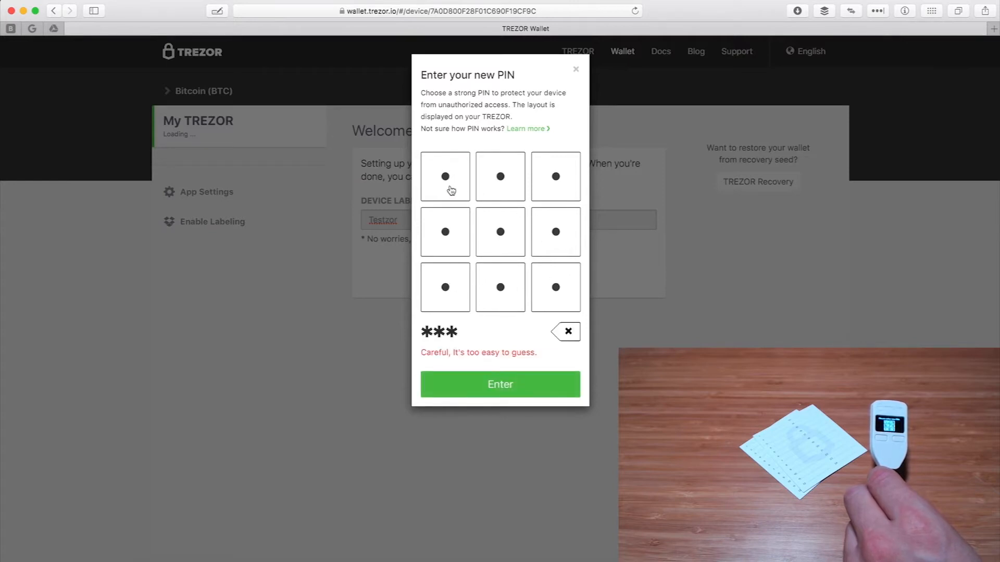
{"action": "left_click", "coordinate": [500, 385]}
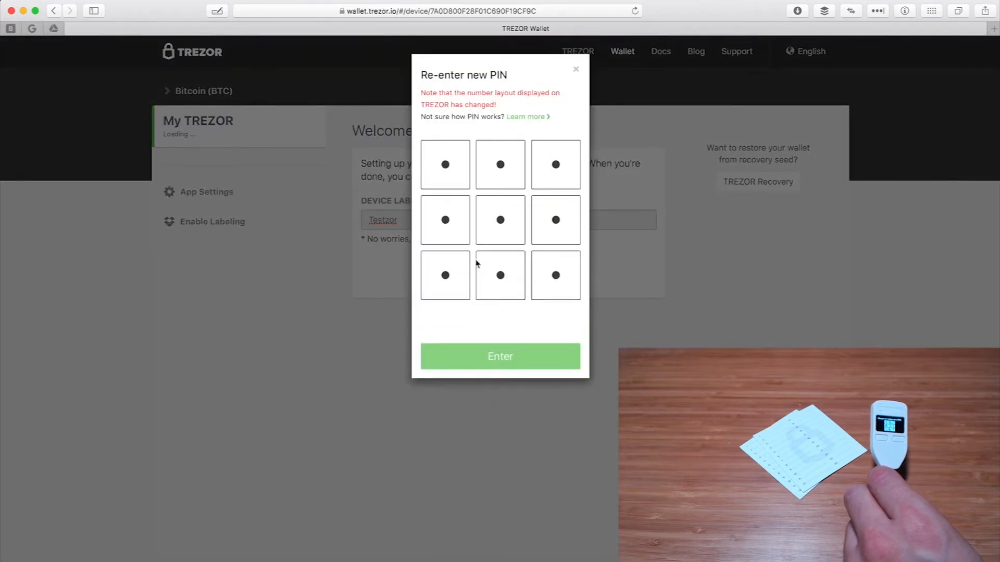
Step: Re-enter the PIN on the changed keypad layout and confirm it
{"action": "left_click", "coordinate": [554, 164]}
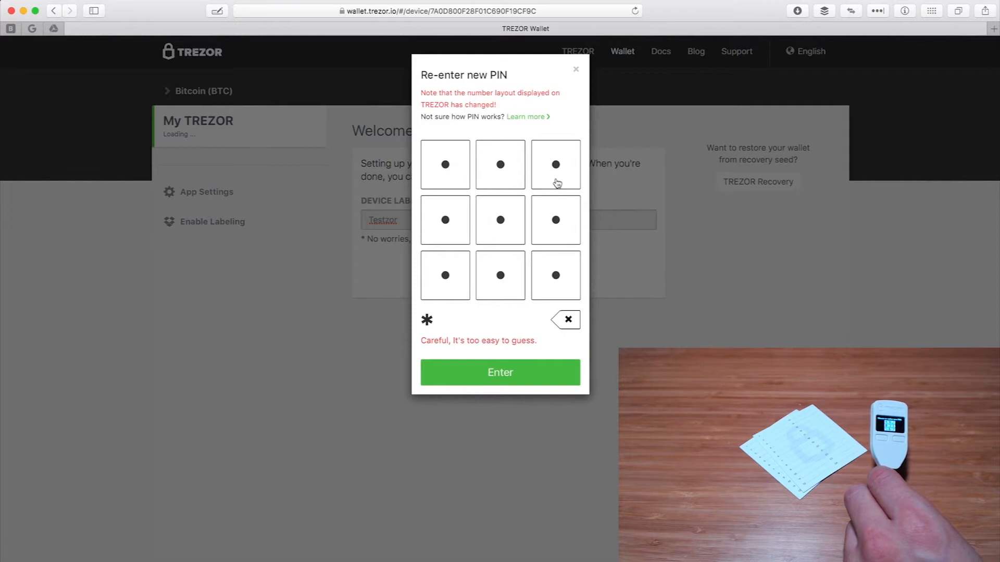
{"action": "left_click", "coordinate": [500, 220]}
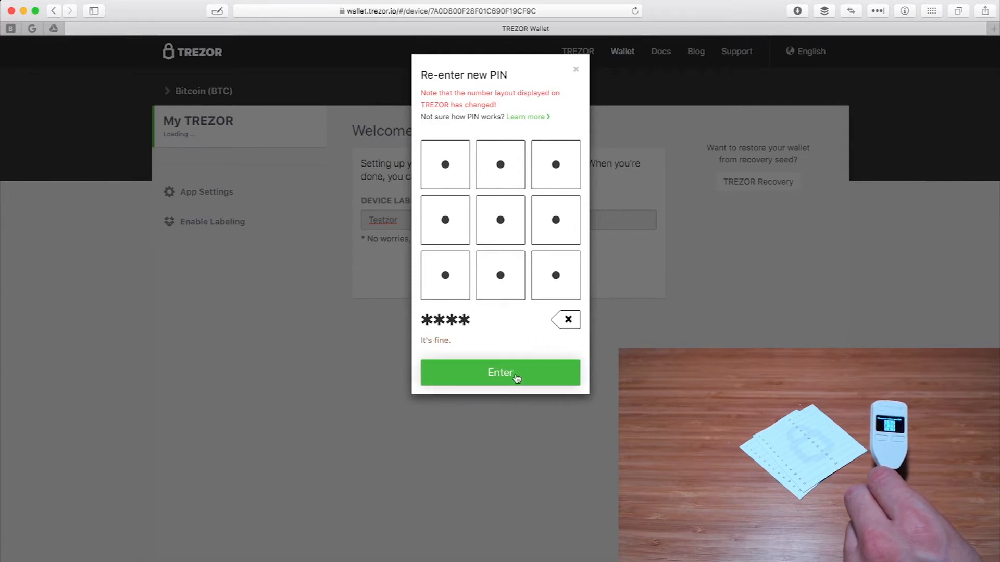
{"action": "left_click", "coordinate": [500, 373]}
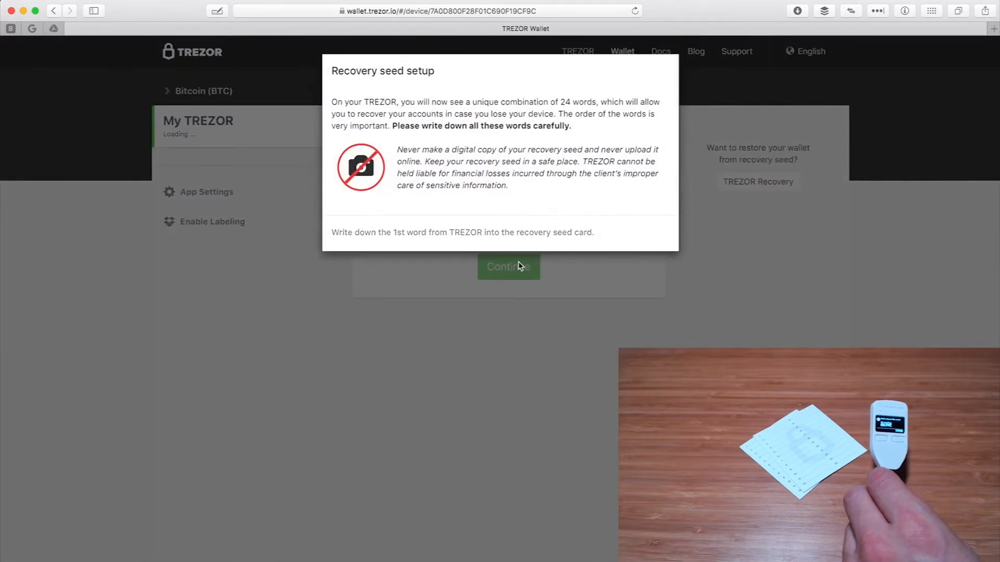
{"action": "mouse_move", "coordinate": [508, 222]}
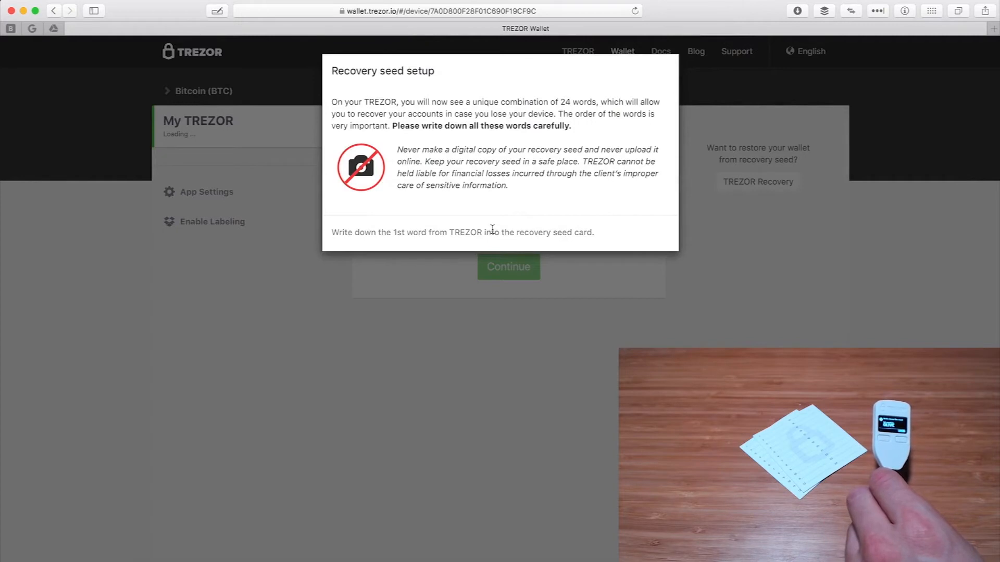
{"action": "mouse_move", "coordinate": [510, 250]}
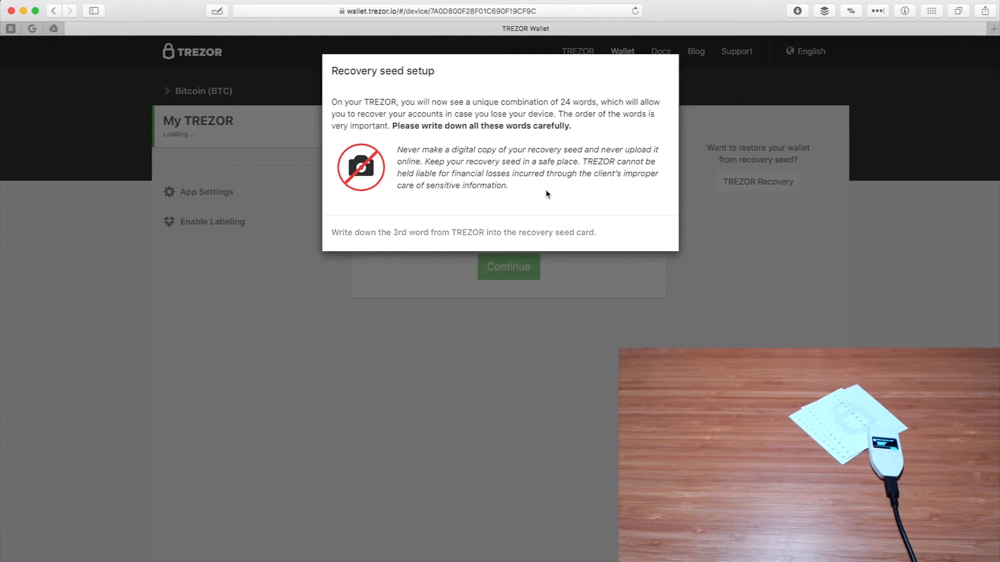
Step: Acknowledge each remaining recovery seed word until all 24 are recorded
{"action": "left_click", "coordinate": [509, 266]}
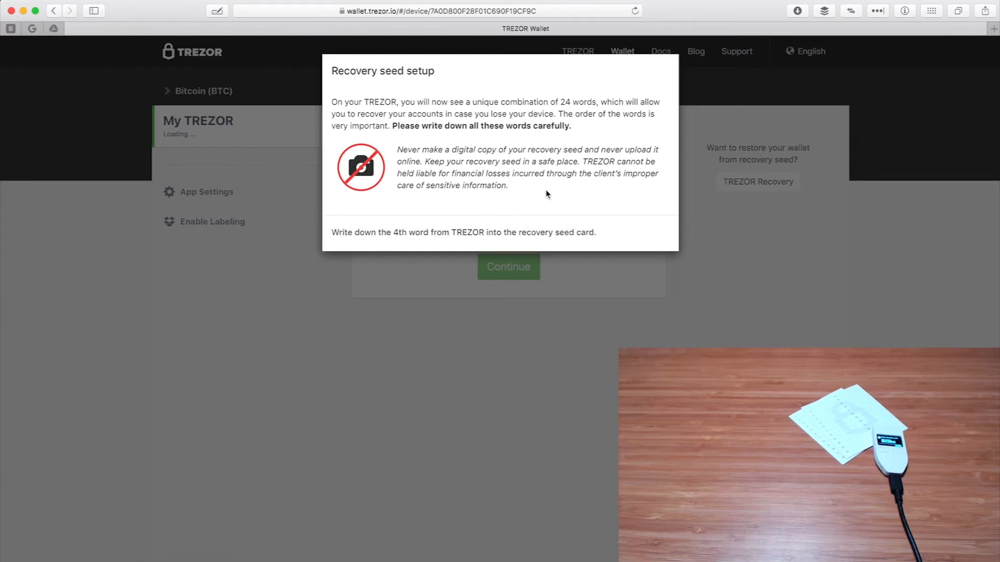
{"action": "left_click", "coordinate": [507, 265]}
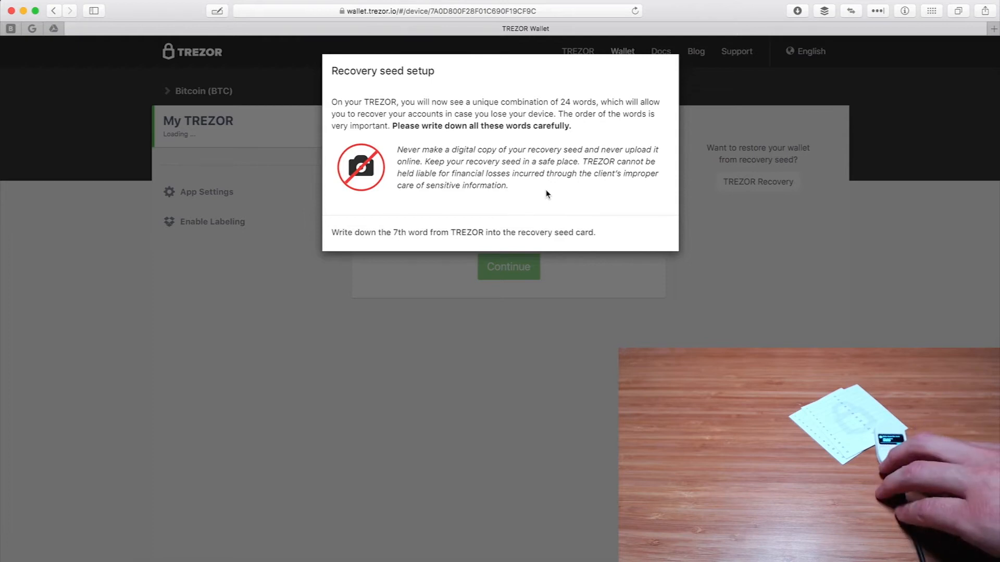
{"action": "left_click", "coordinate": [508, 267]}
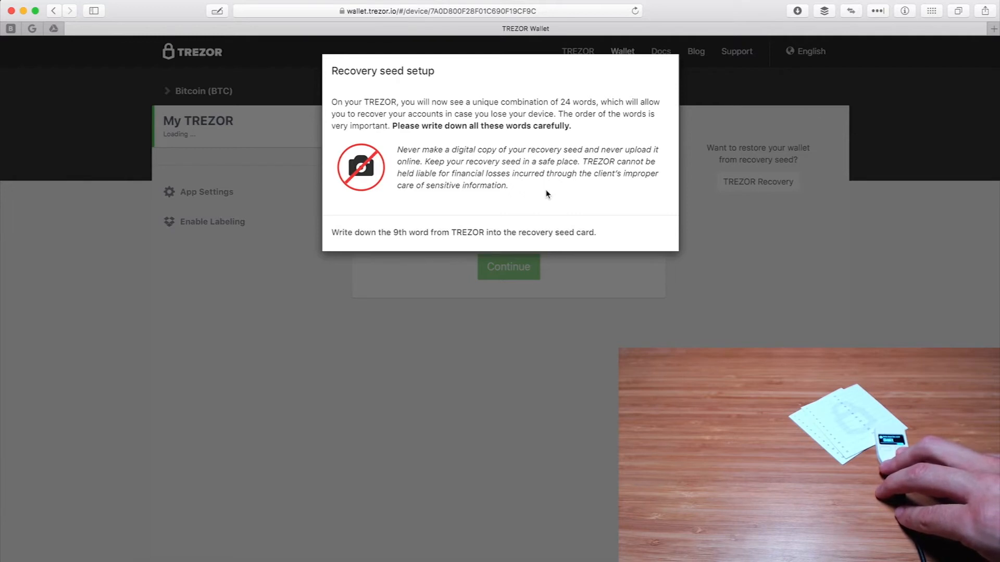
{"action": "left_click", "coordinate": [508, 266]}
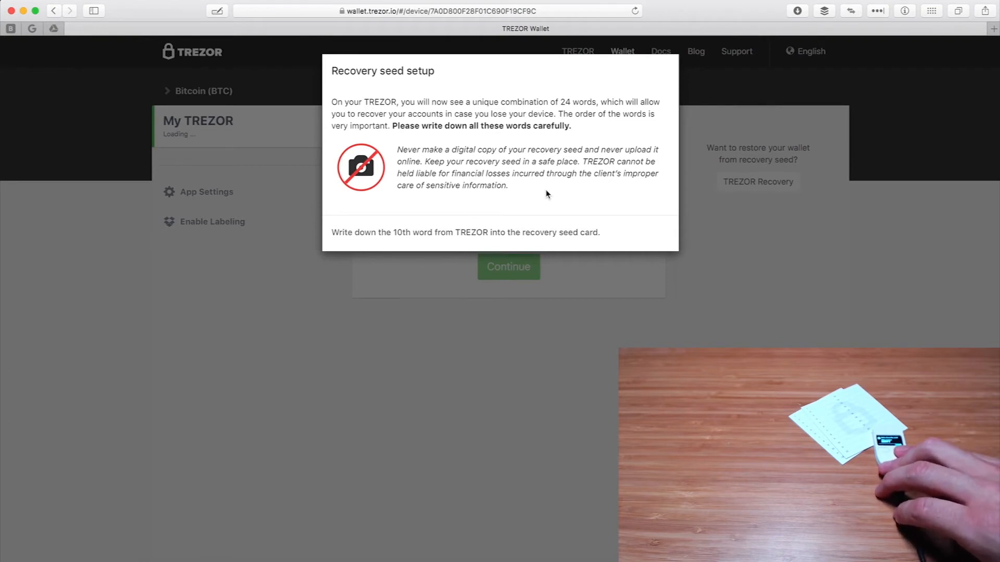
{"action": "left_click", "coordinate": [508, 267]}
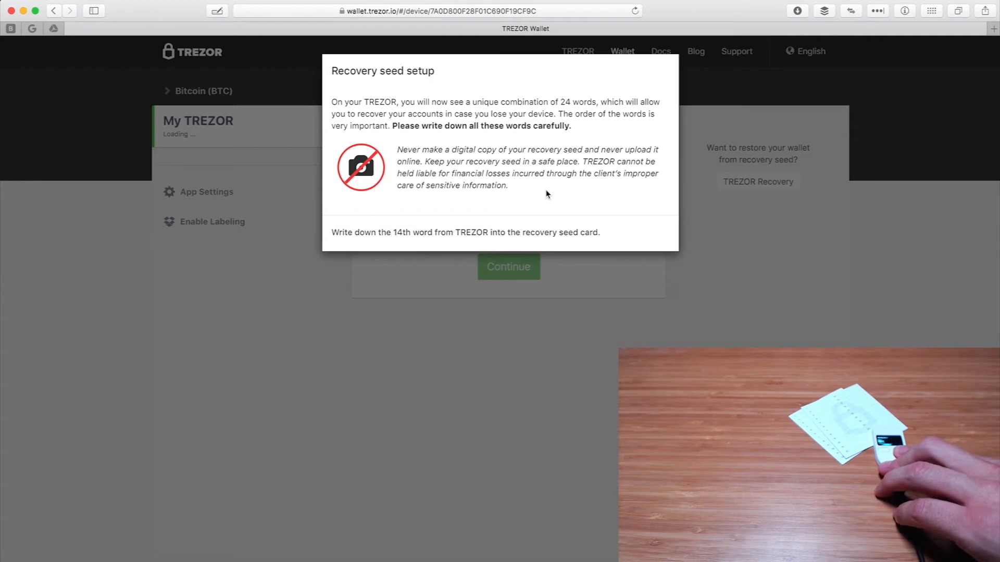
{"action": "left_click", "coordinate": [508, 267]}
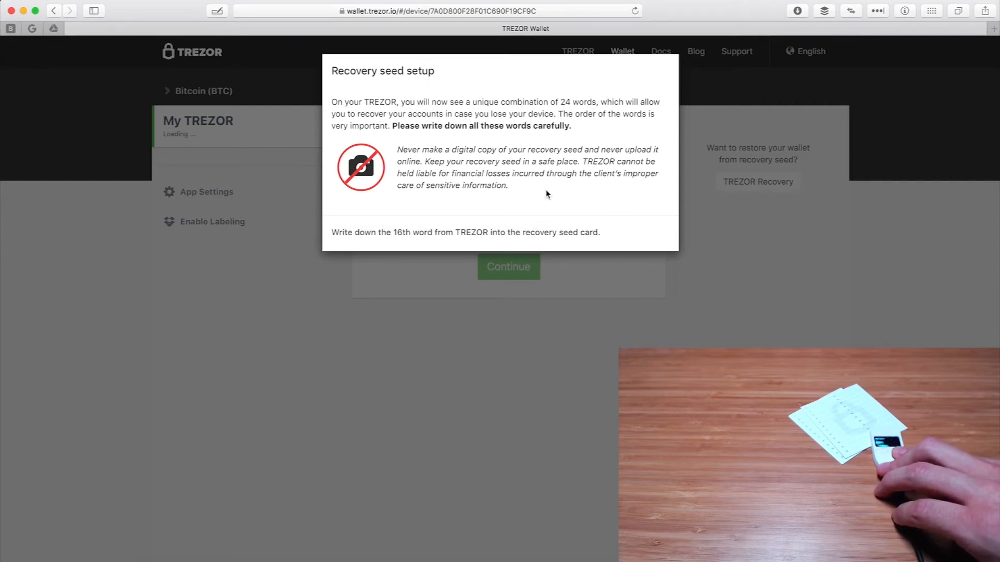
{"action": "left_click", "coordinate": [508, 266]}
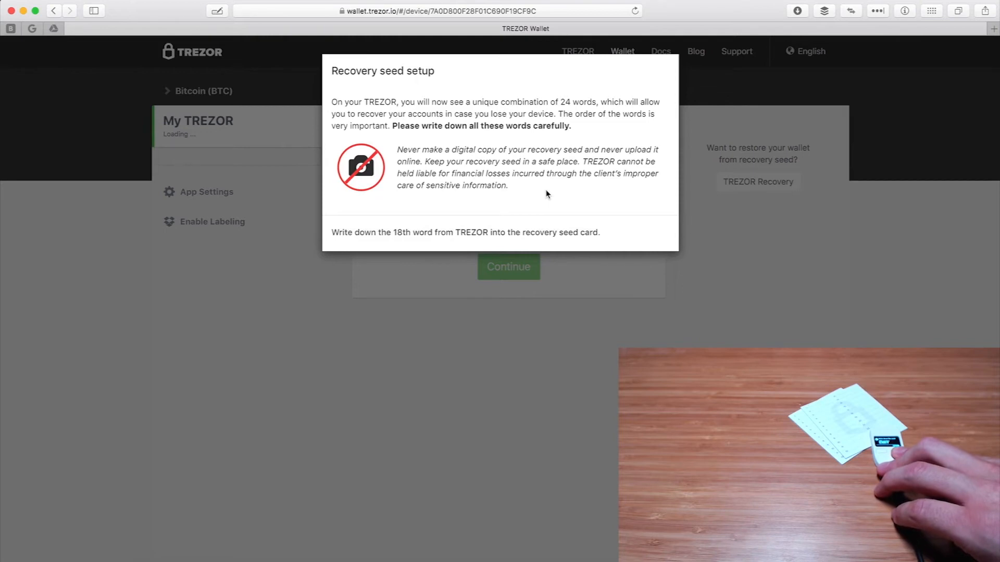
{"action": "left_click", "coordinate": [508, 267]}
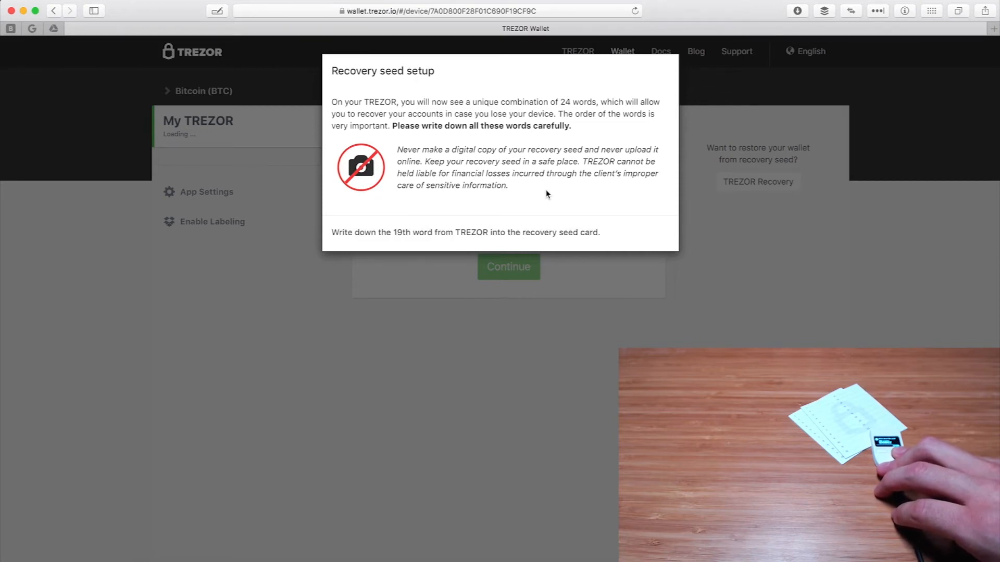
{"action": "left_click", "coordinate": [509, 267]}
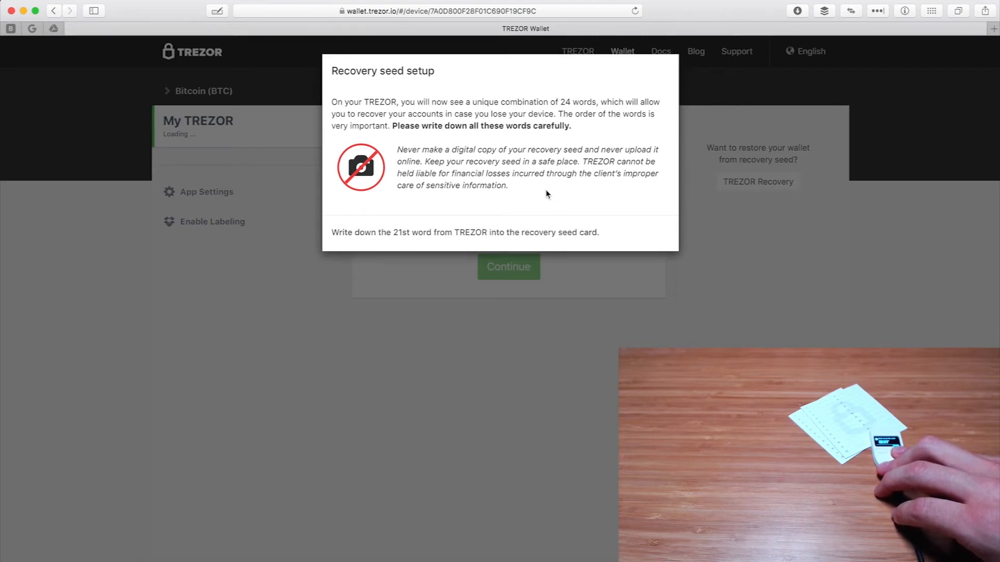
{"action": "left_click", "coordinate": [508, 266]}
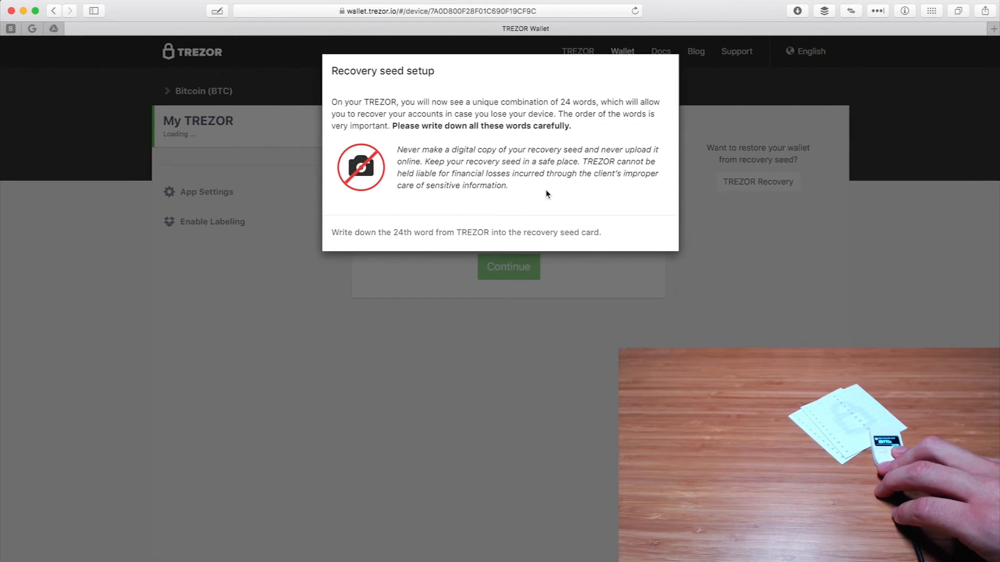
{"action": "left_click", "coordinate": [509, 266]}
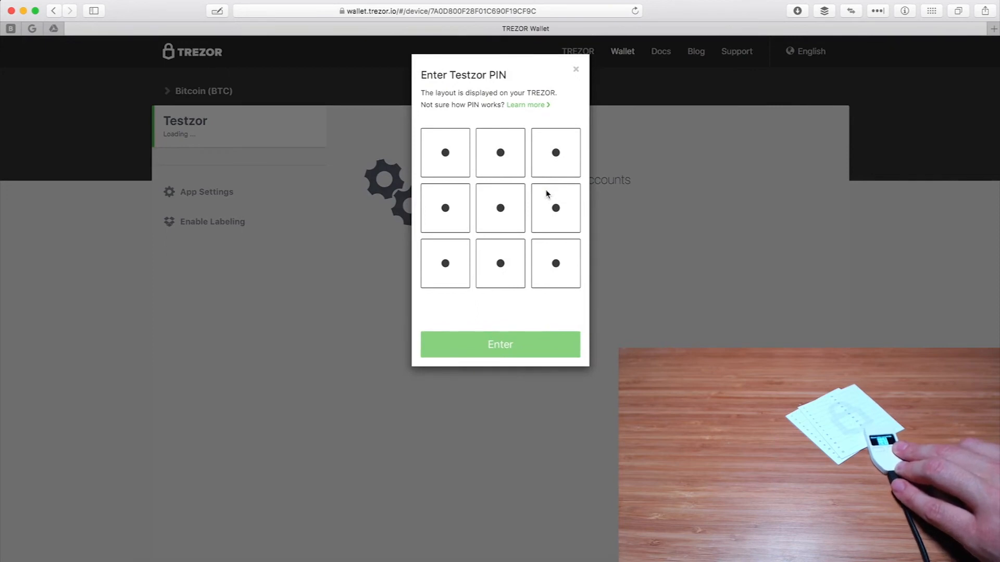
{"action": "mouse_move", "coordinate": [555, 263]}
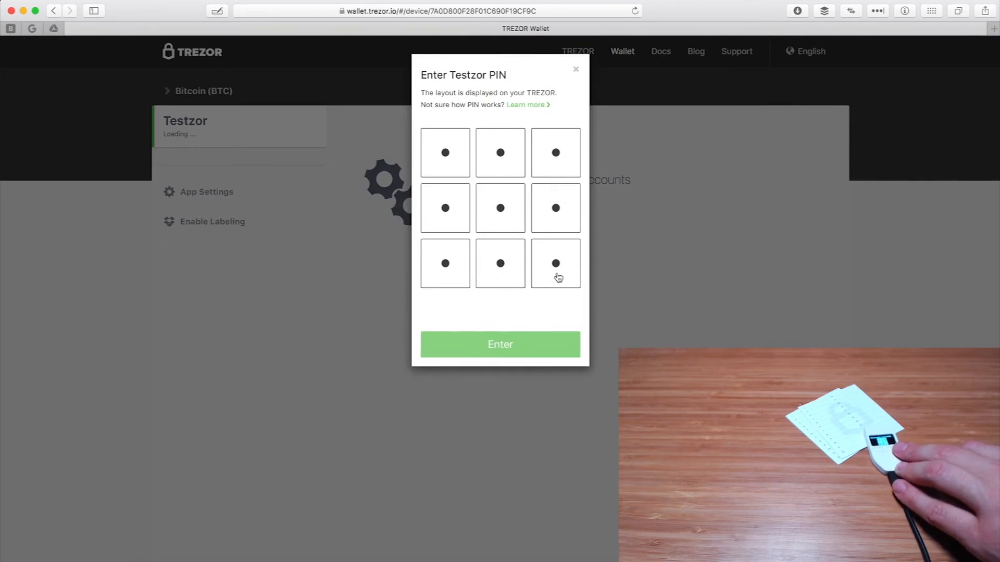
Step: Enter the Testzor PIN on the matrix to unlock Account #1
{"action": "left_click", "coordinate": [555, 263]}
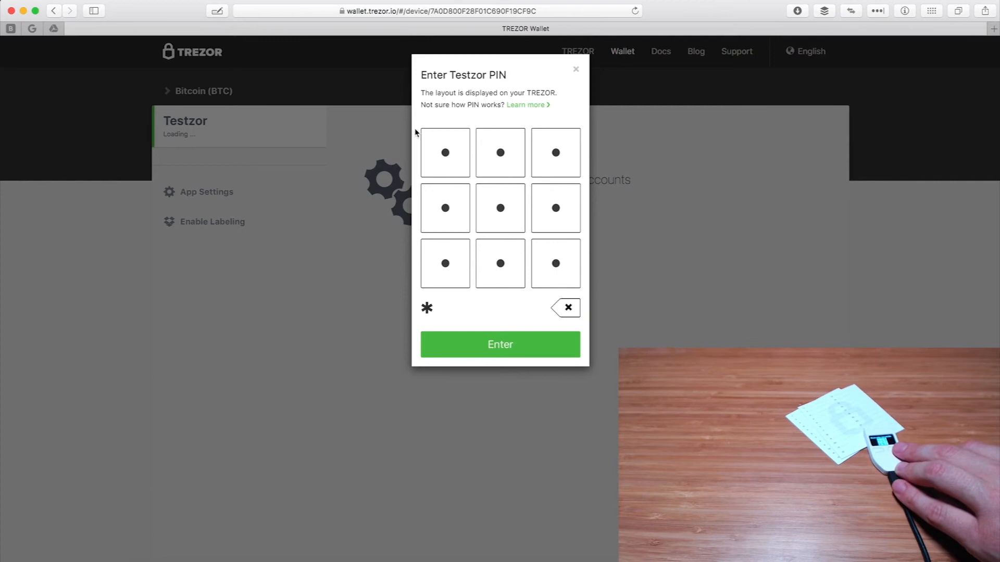
{"action": "left_click", "coordinate": [500, 209]}
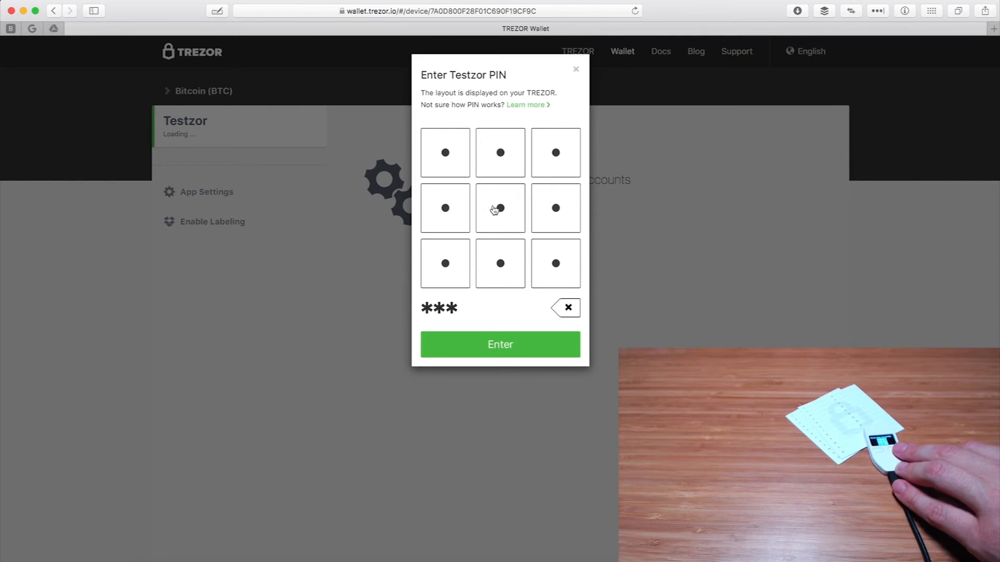
{"action": "left_click", "coordinate": [500, 345]}
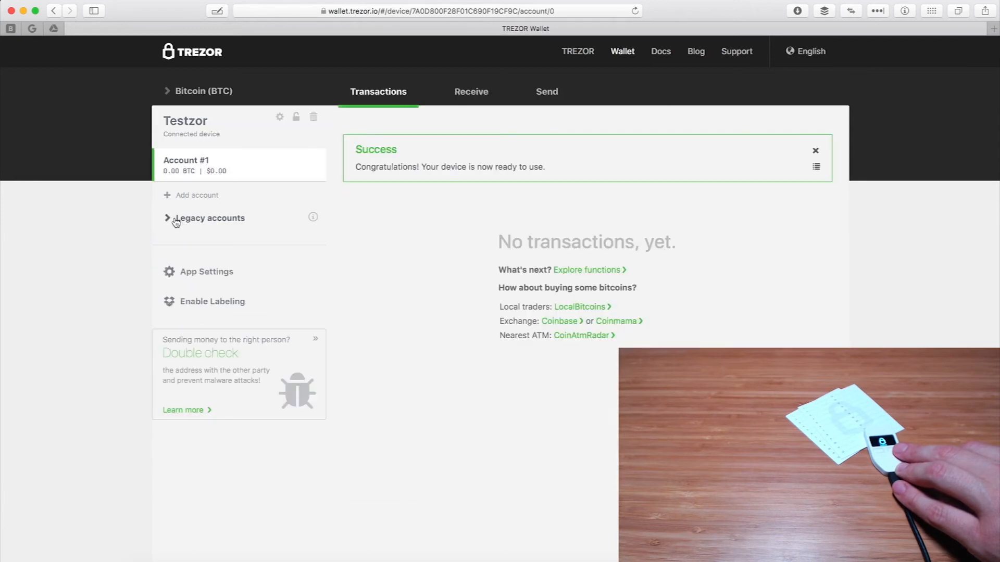
{"action": "mouse_move", "coordinate": [182, 212]}
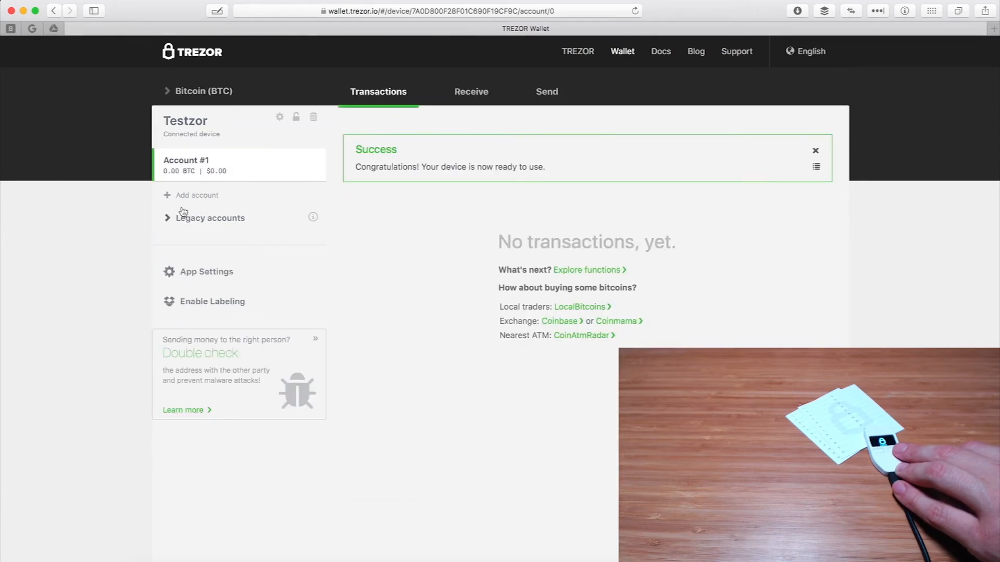
{"action": "mouse_move", "coordinate": [197, 195]}
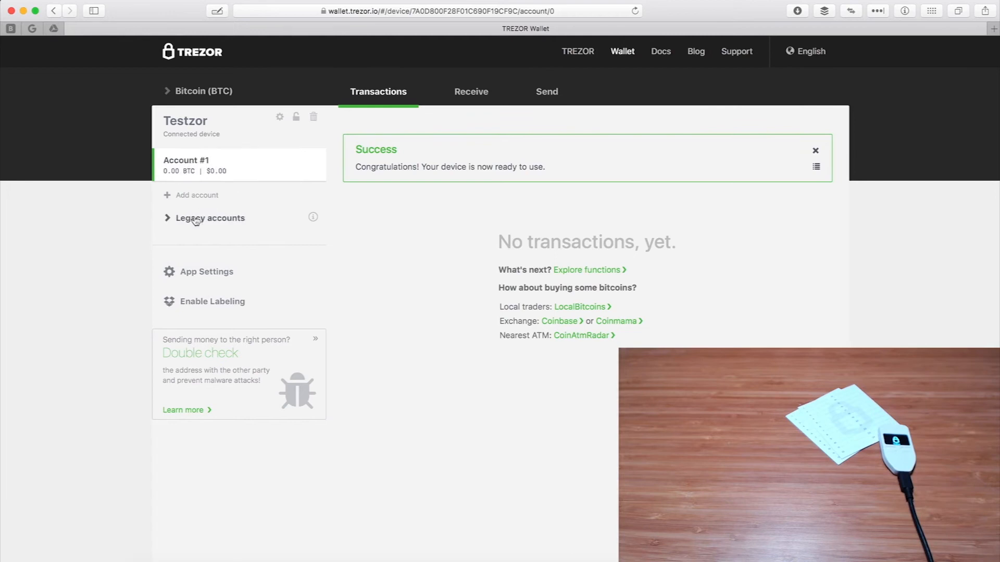
{"action": "left_click", "coordinate": [207, 91]}
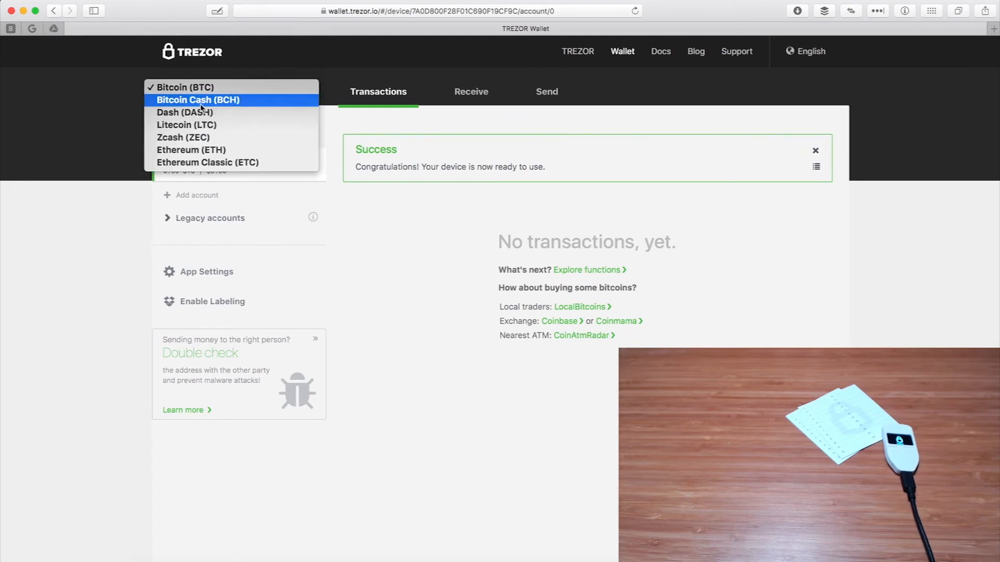
{"action": "mouse_move", "coordinate": [186, 125]}
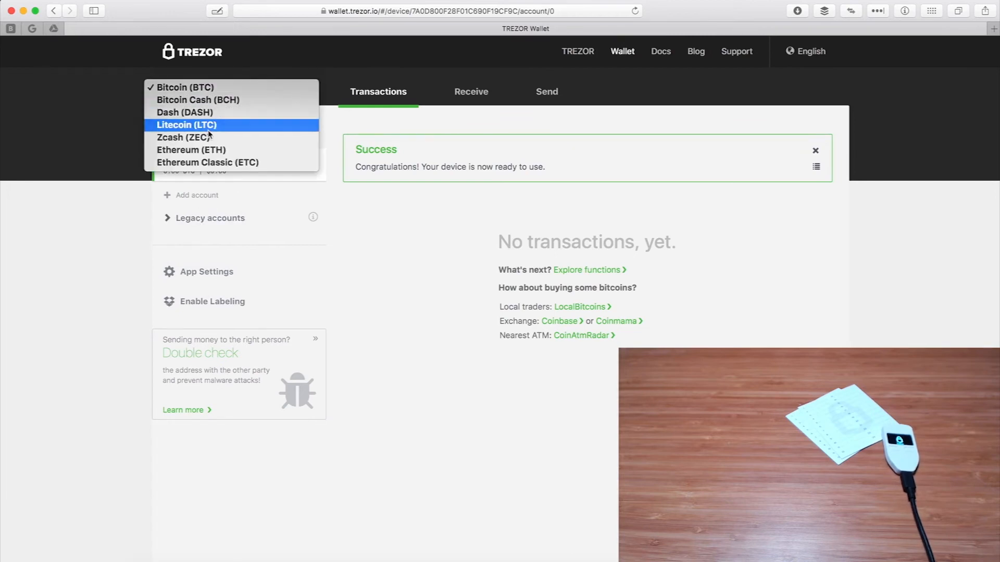
{"action": "mouse_move", "coordinate": [231, 163]}
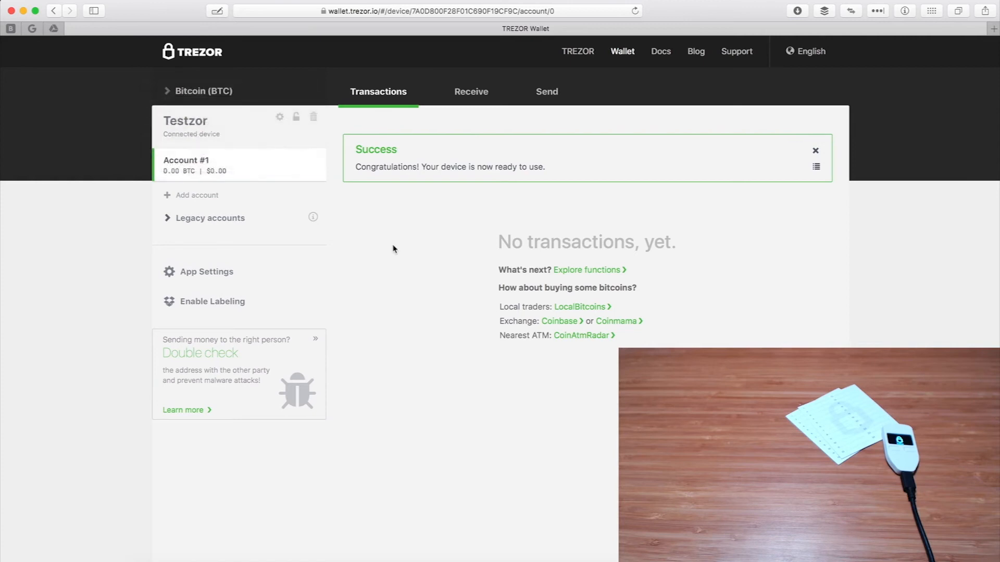
{"action": "mouse_move", "coordinate": [196, 194]}
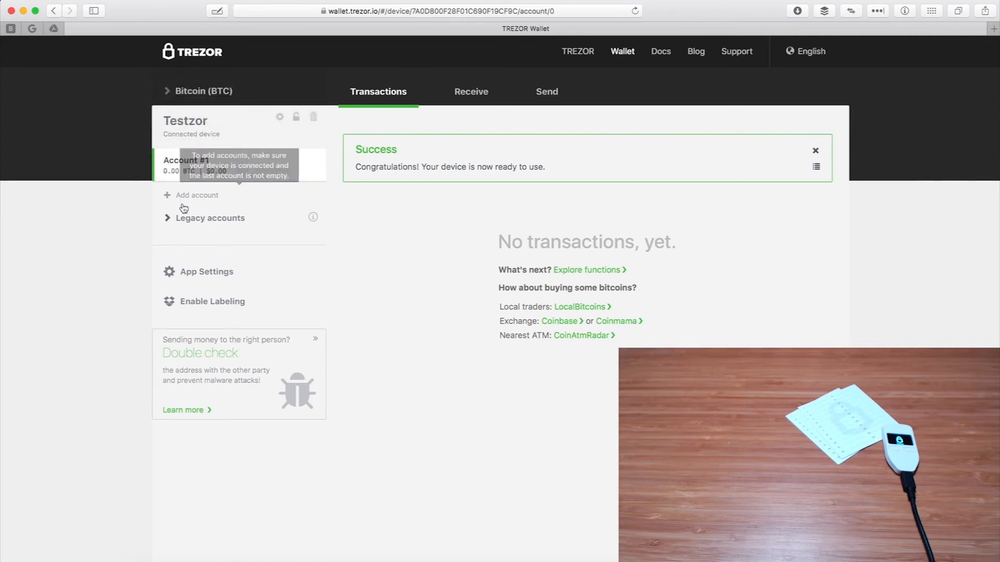
{"action": "mouse_move", "coordinate": [190, 194]}
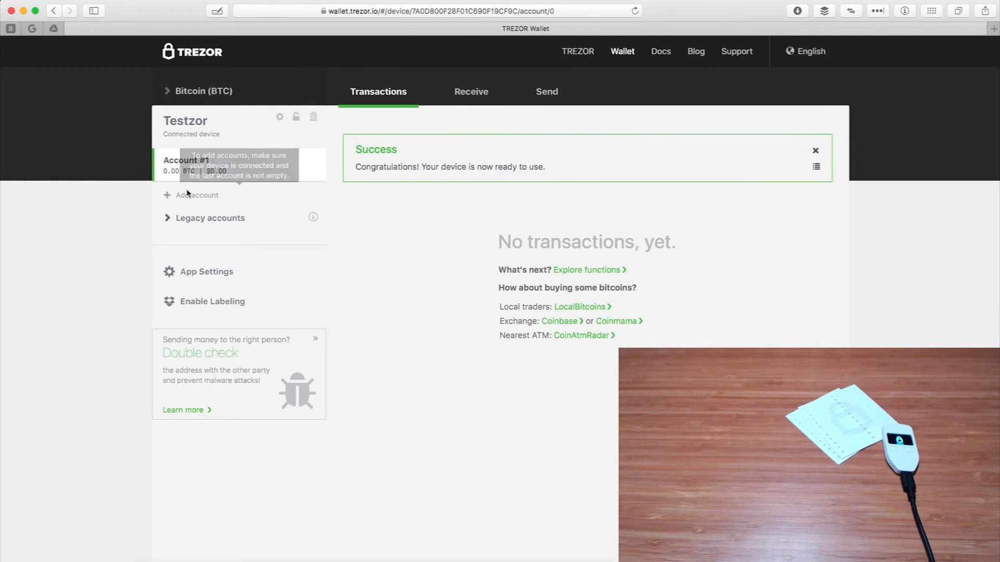
{"action": "mouse_move", "coordinate": [375, 178]}
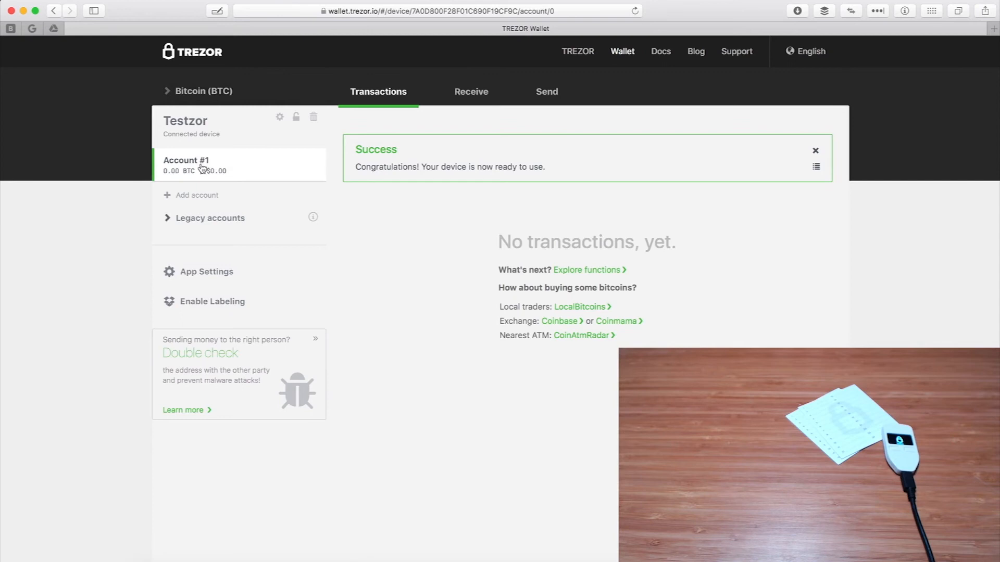
{"action": "mouse_move", "coordinate": [213, 177]}
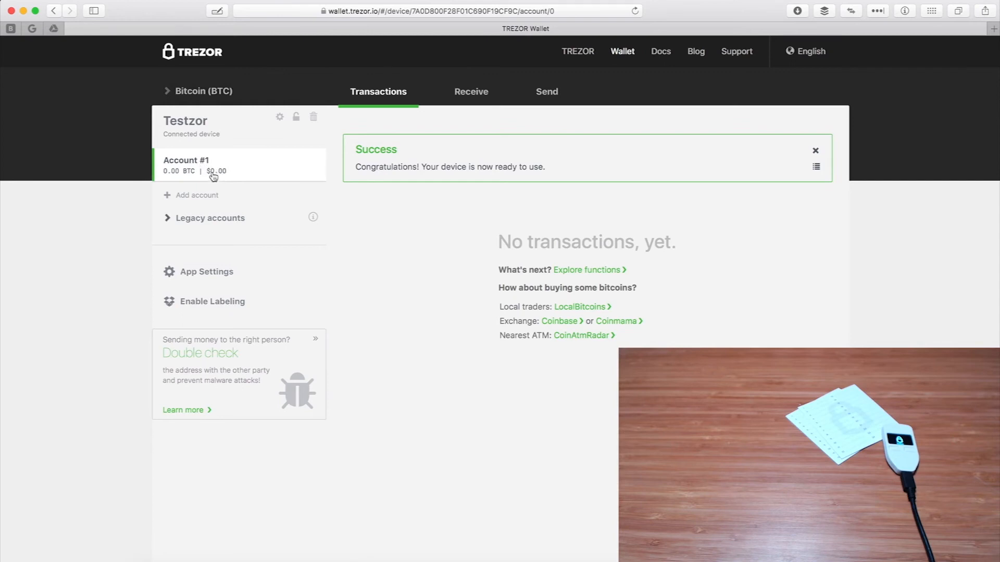
{"action": "mouse_move", "coordinate": [168, 198]}
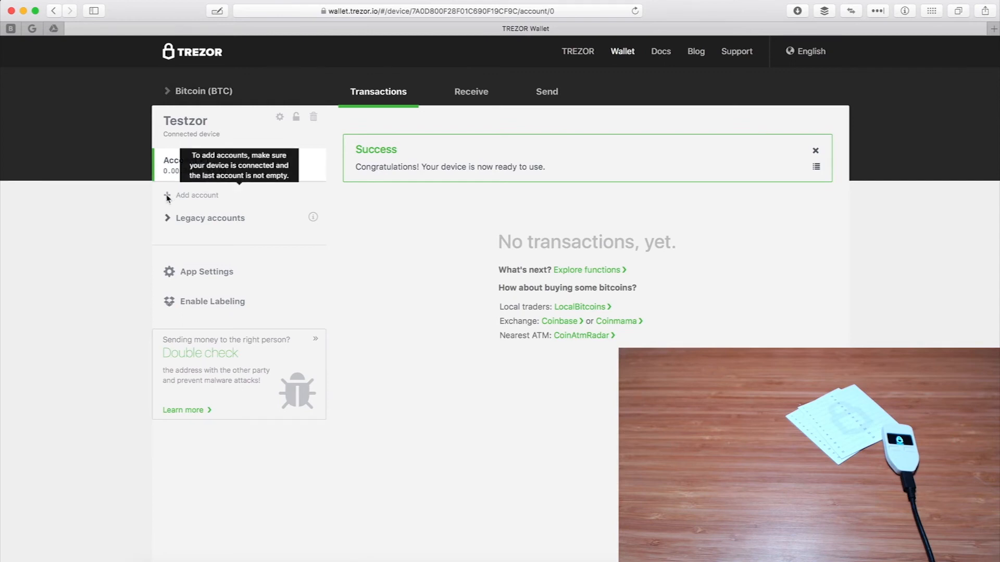
{"action": "mouse_move", "coordinate": [324, 196]}
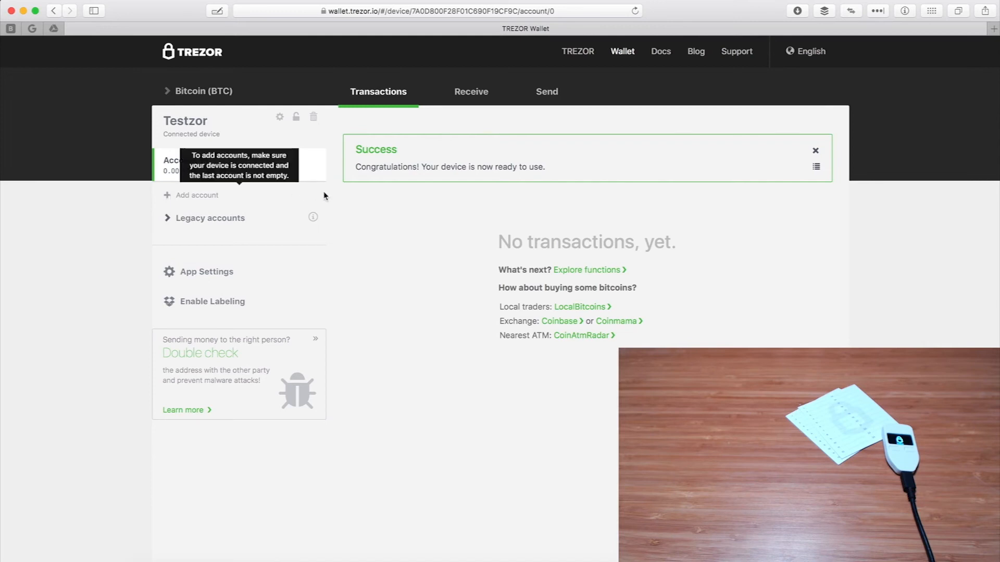
{"action": "mouse_move", "coordinate": [181, 199]}
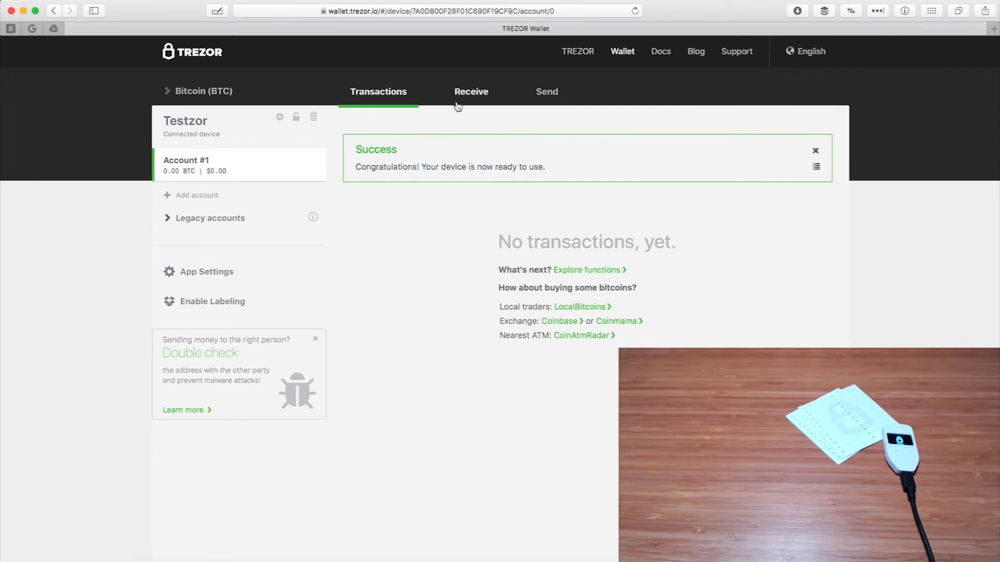
{"action": "mouse_move", "coordinate": [469, 96]}
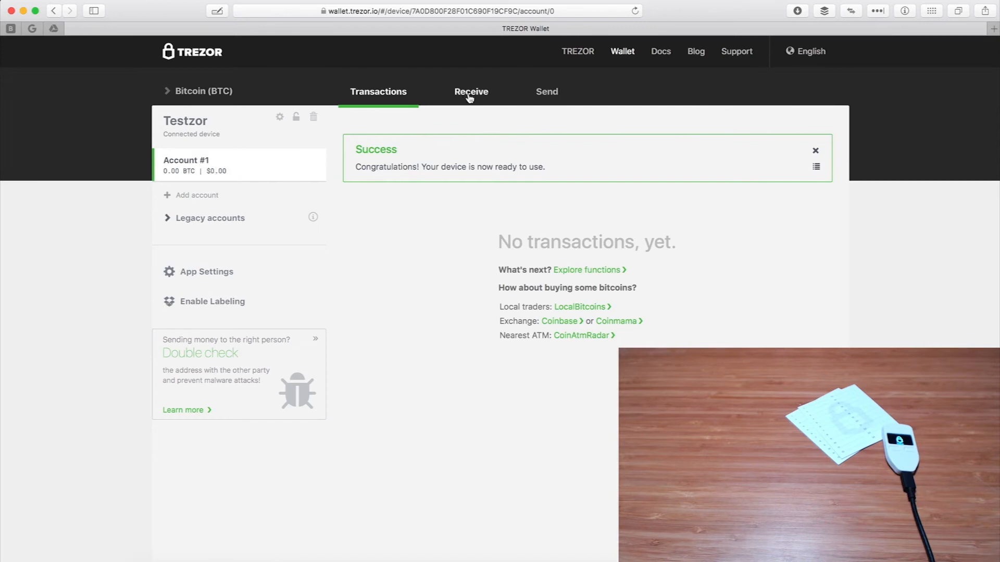
{"action": "mouse_move", "coordinate": [439, 95]}
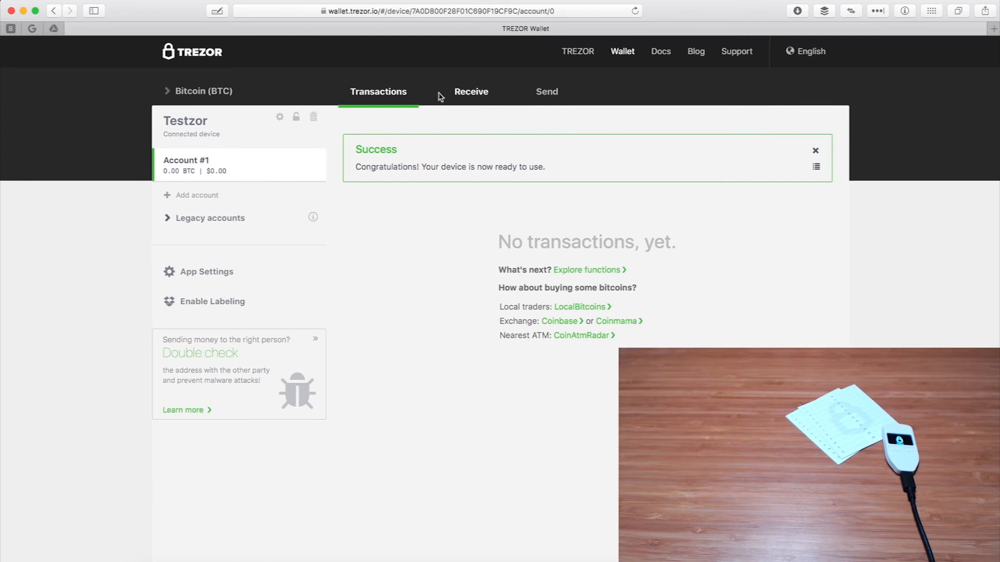
Step: Show Testzor's basic device settings via the gear icon
{"action": "left_click", "coordinate": [279, 116]}
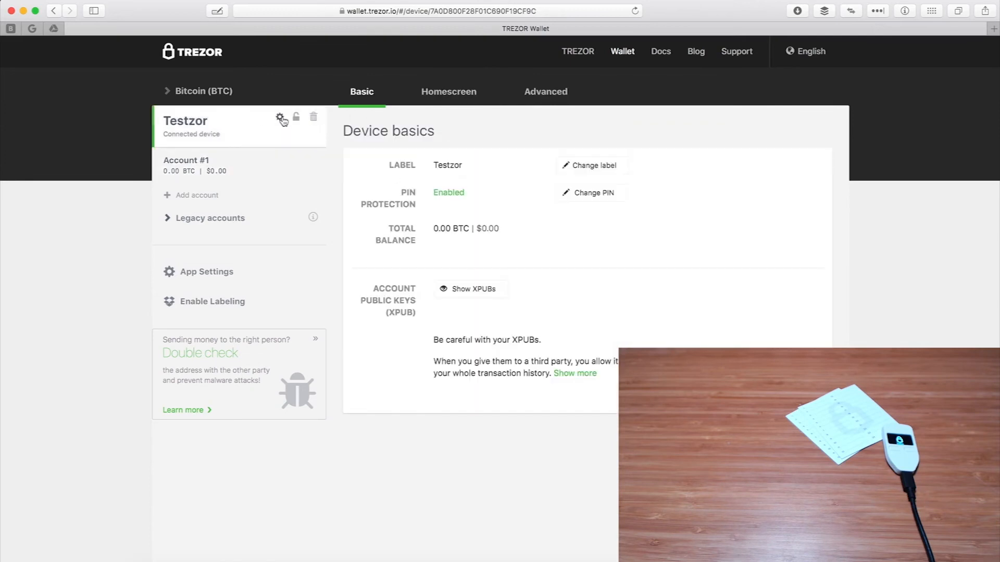
{"action": "mouse_move", "coordinate": [444, 104]}
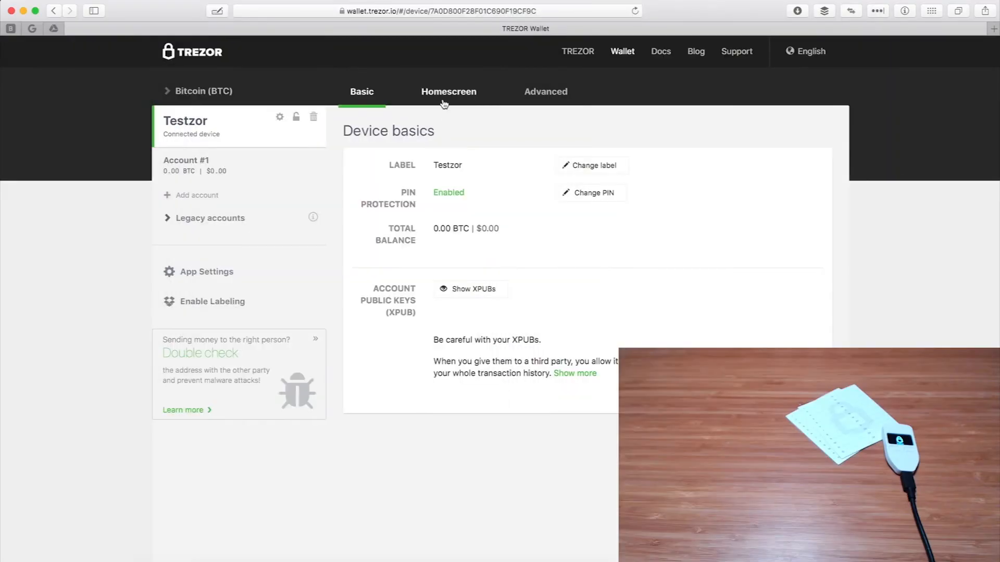
{"action": "mouse_move", "coordinate": [444, 112]}
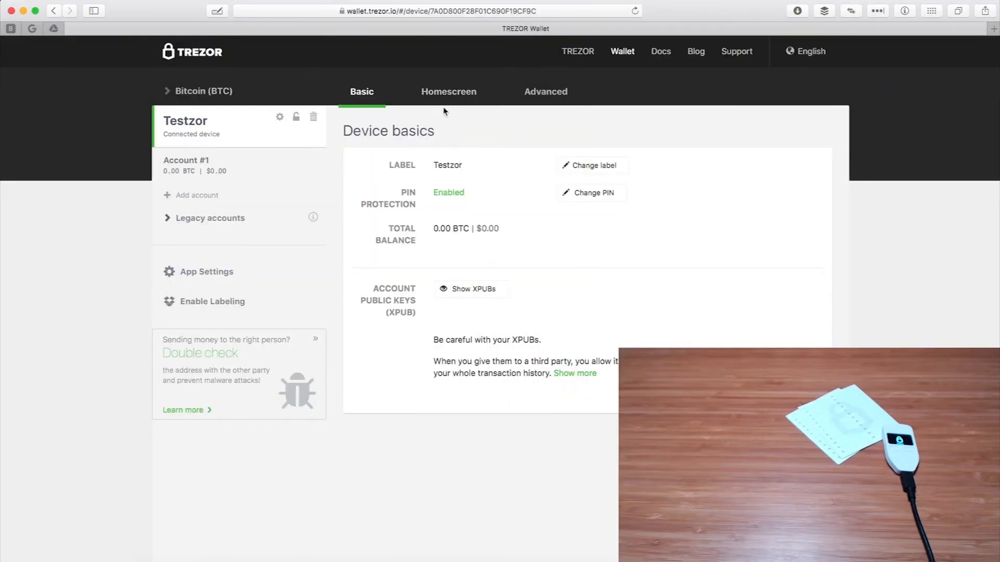
{"action": "mouse_move", "coordinate": [445, 110]}
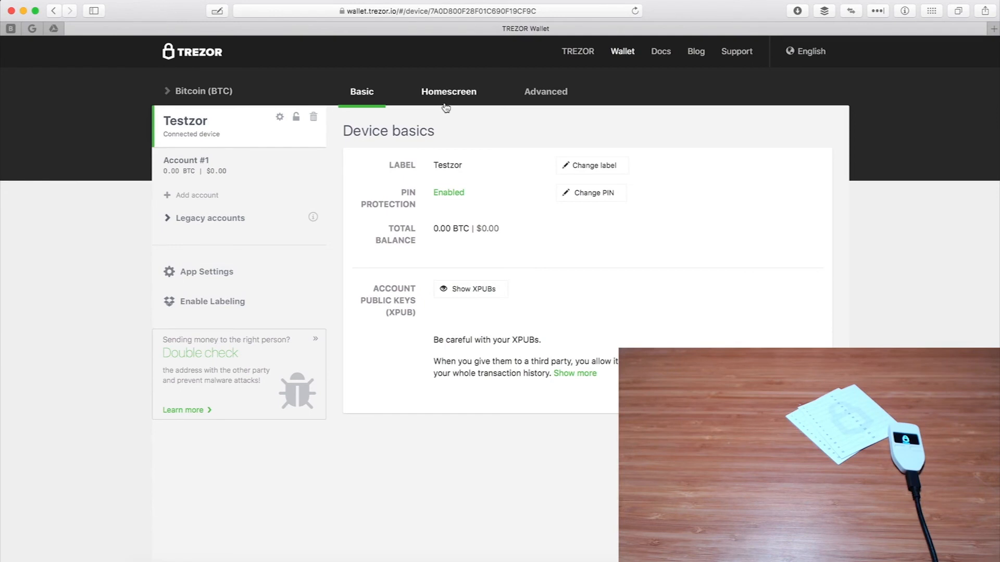
{"action": "mouse_move", "coordinate": [453, 104]}
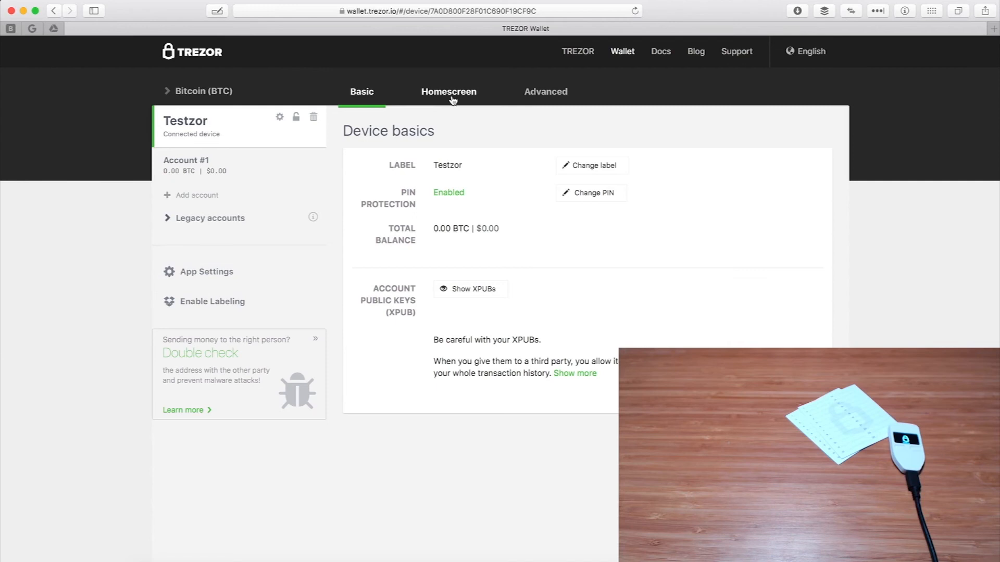
Step: Select the Bitcoin Academy image under Your Images and set it as the homescreen
{"action": "left_click", "coordinate": [448, 92]}
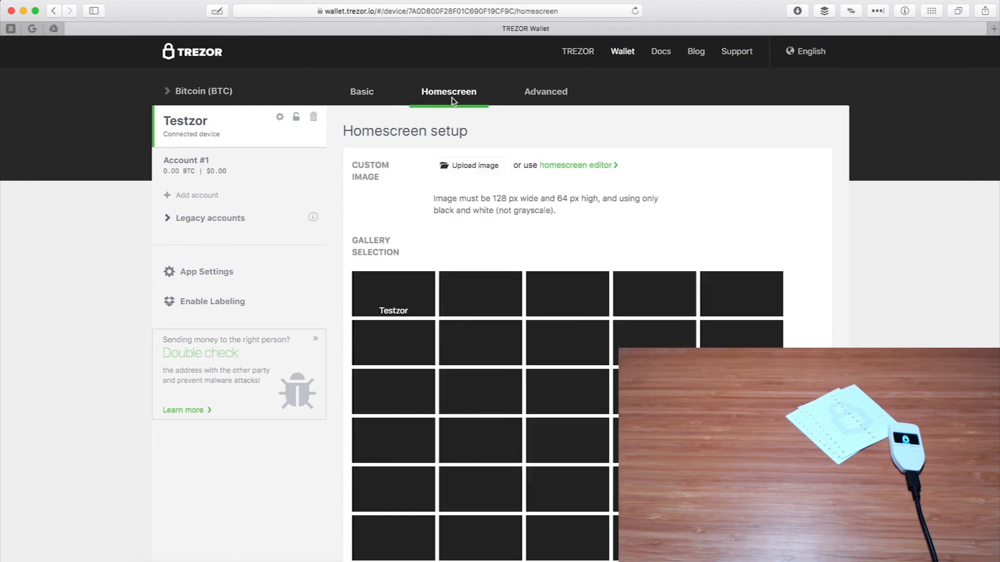
{"action": "scroll", "scroll_direction": "down", "scroll_amount": 3}
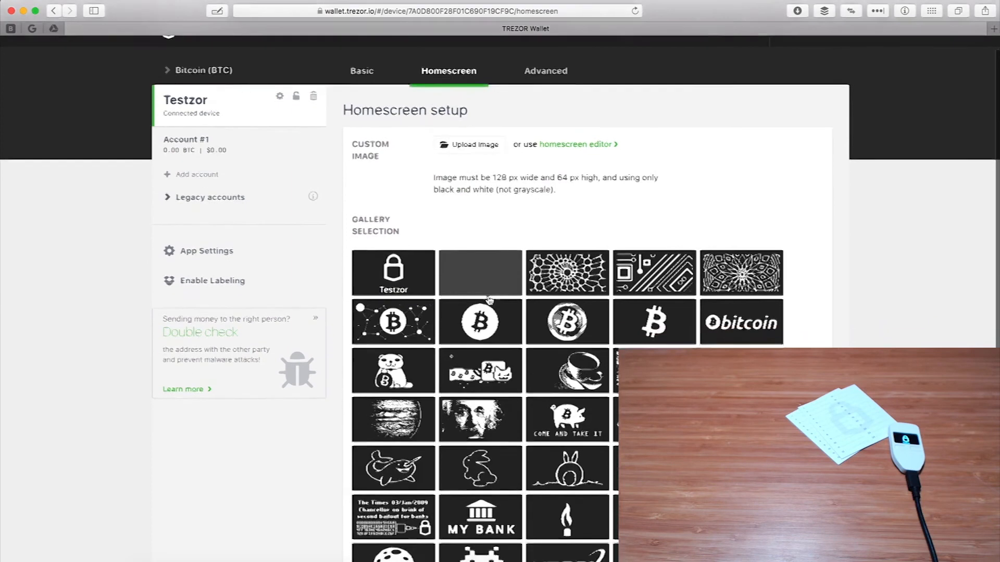
{"action": "scroll", "scroll_direction": "down", "scroll_amount": 3}
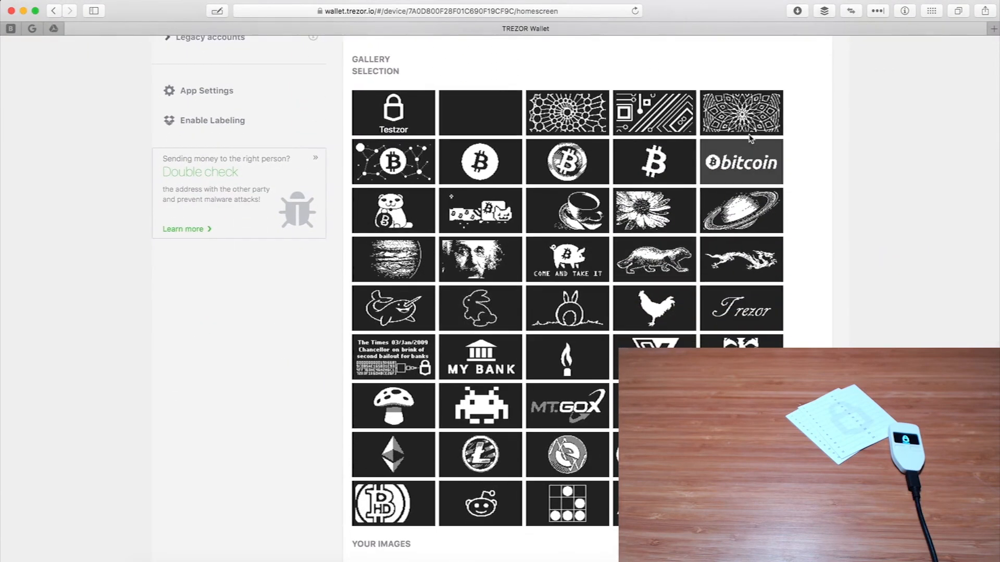
{"action": "scroll", "scroll_direction": "down", "scroll_amount": 3}
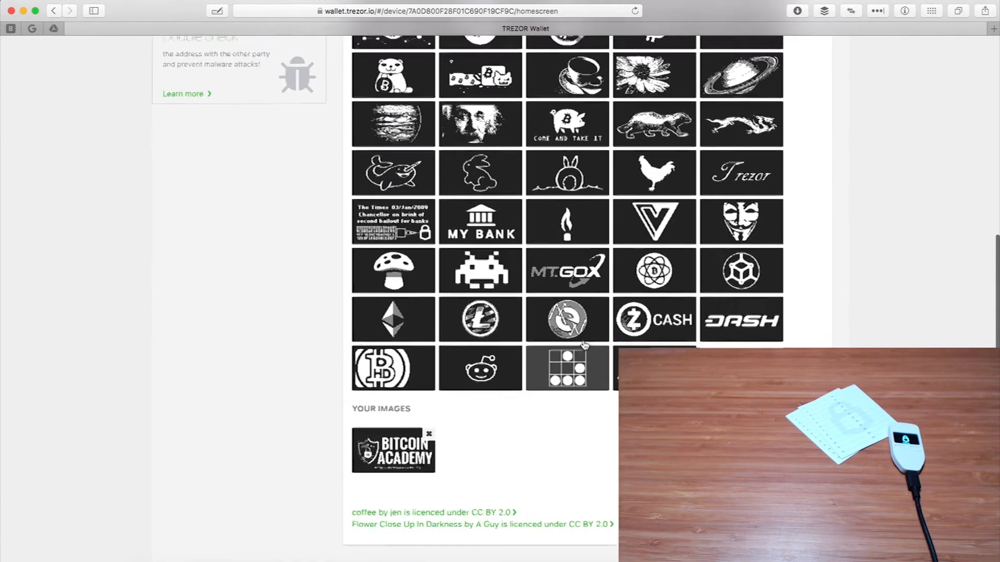
{"action": "scroll", "scroll_direction": "down", "scroll_amount": 3}
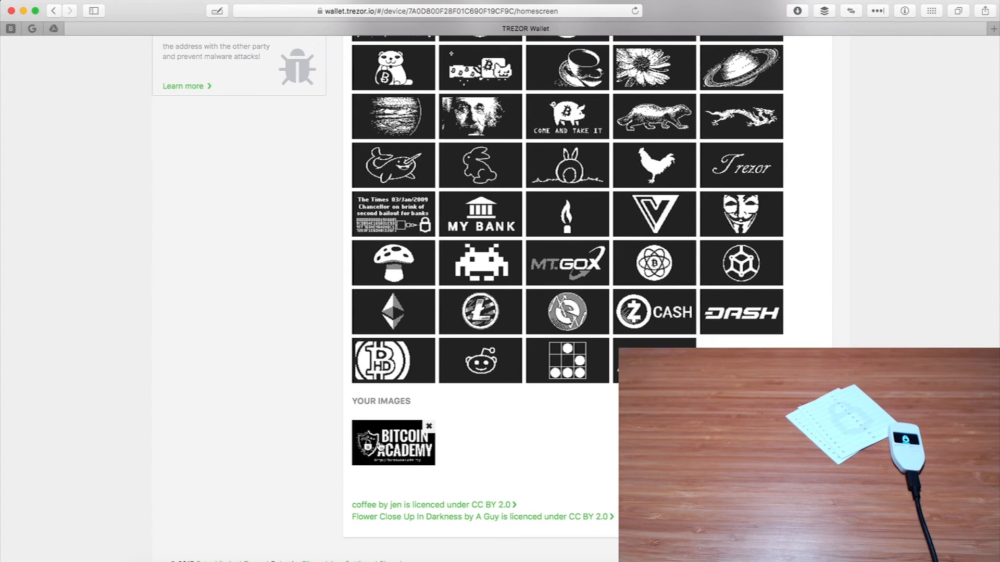
{"action": "scroll", "scroll_direction": "up", "scroll_amount": 3}
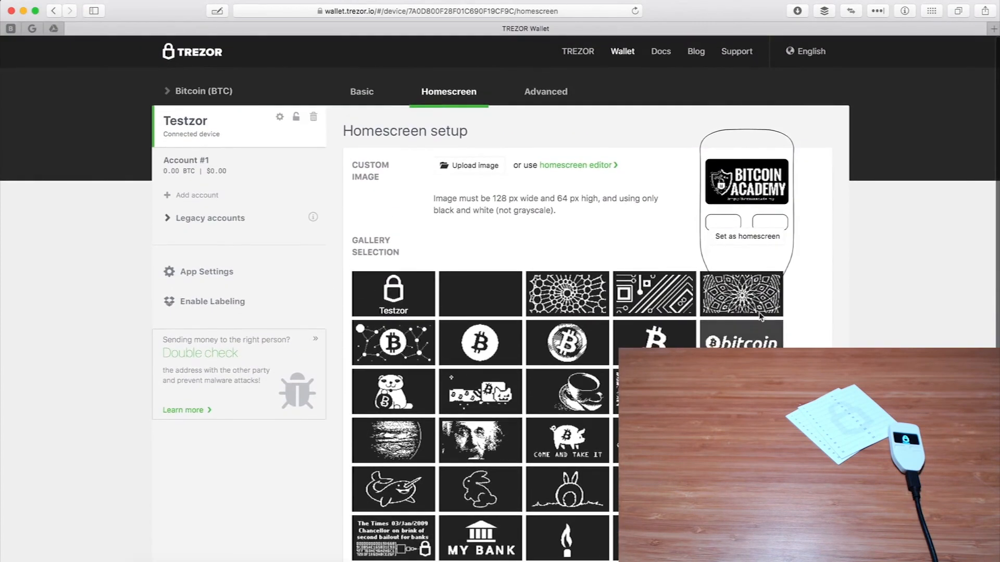
{"action": "left_click", "coordinate": [746, 237]}
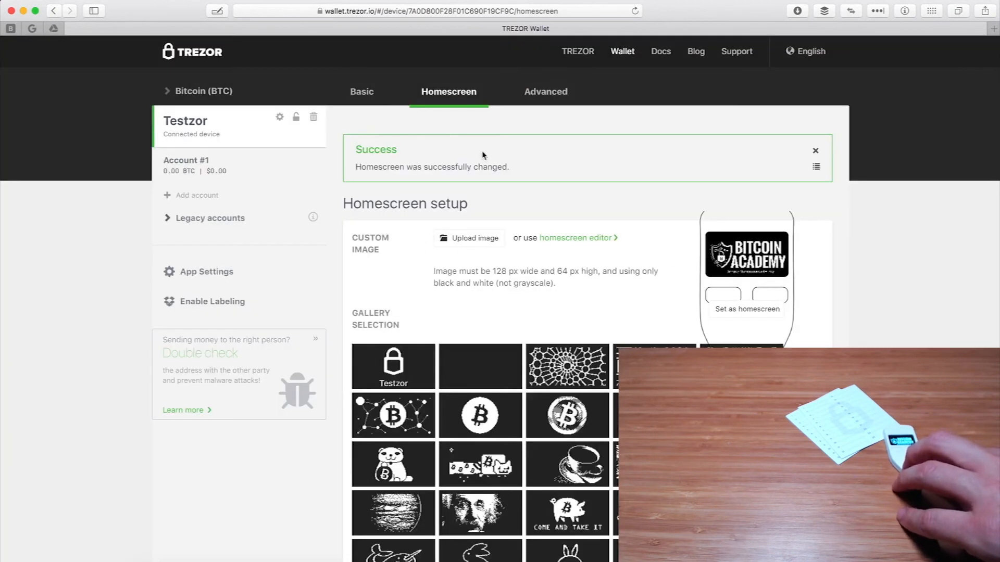
Step: Glance at Advanced device settings, then return to Account #1's empty transactions page
{"action": "left_click", "coordinate": [545, 92]}
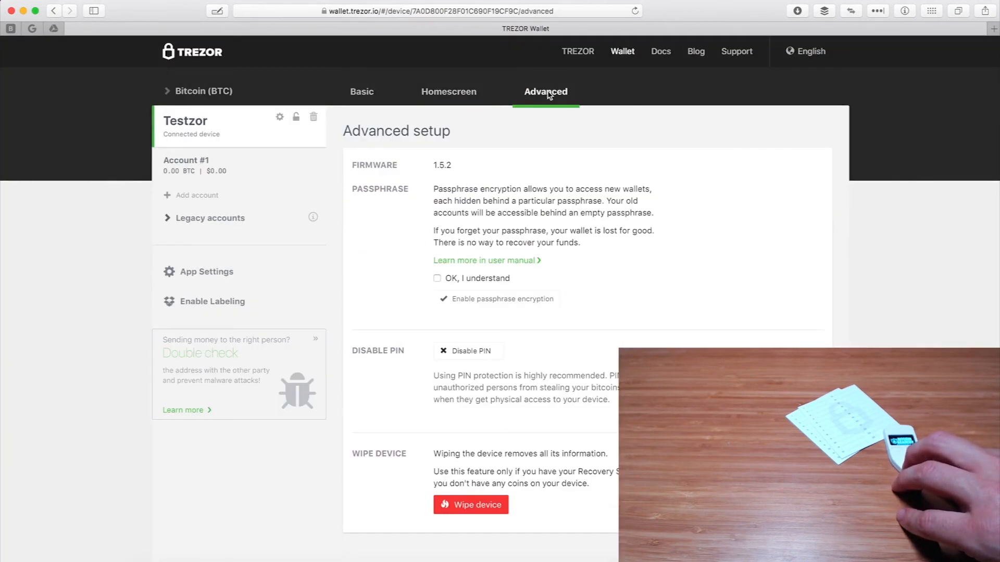
{"action": "mouse_move", "coordinate": [490, 338]}
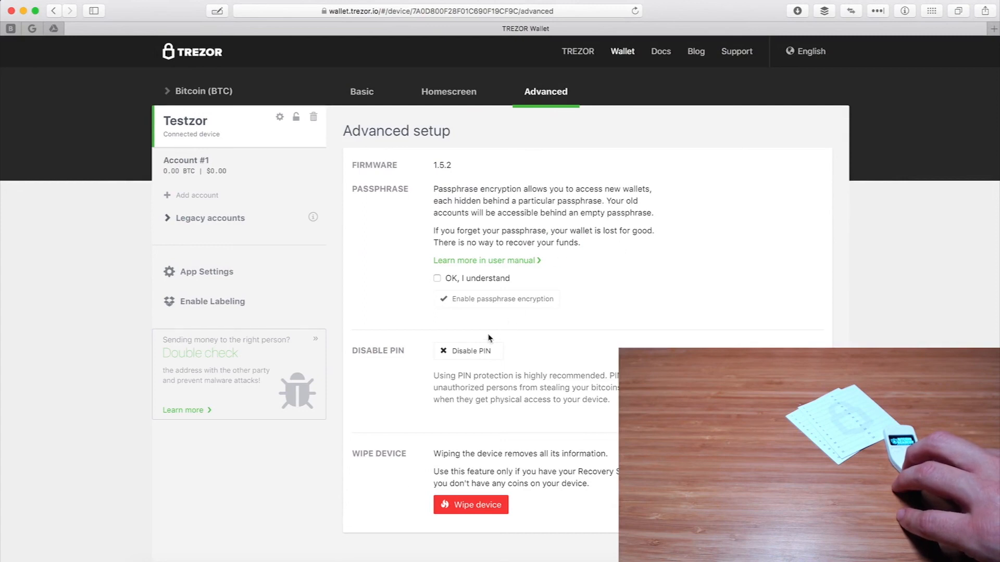
{"action": "left_click", "coordinate": [362, 91]}
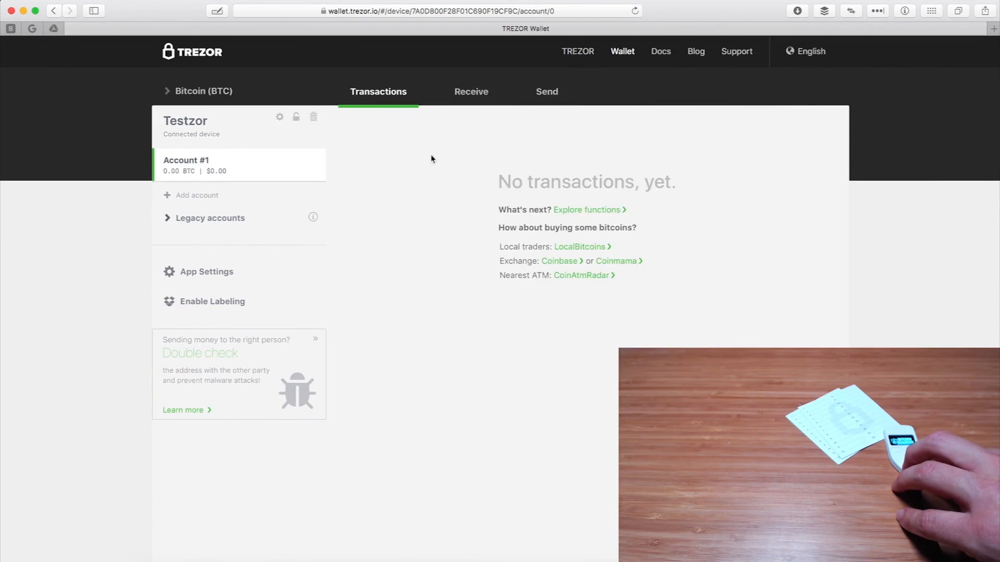
Step: Show Account #1's receive payment page and generate a second receiving address (/1)
{"action": "left_click", "coordinate": [470, 92]}
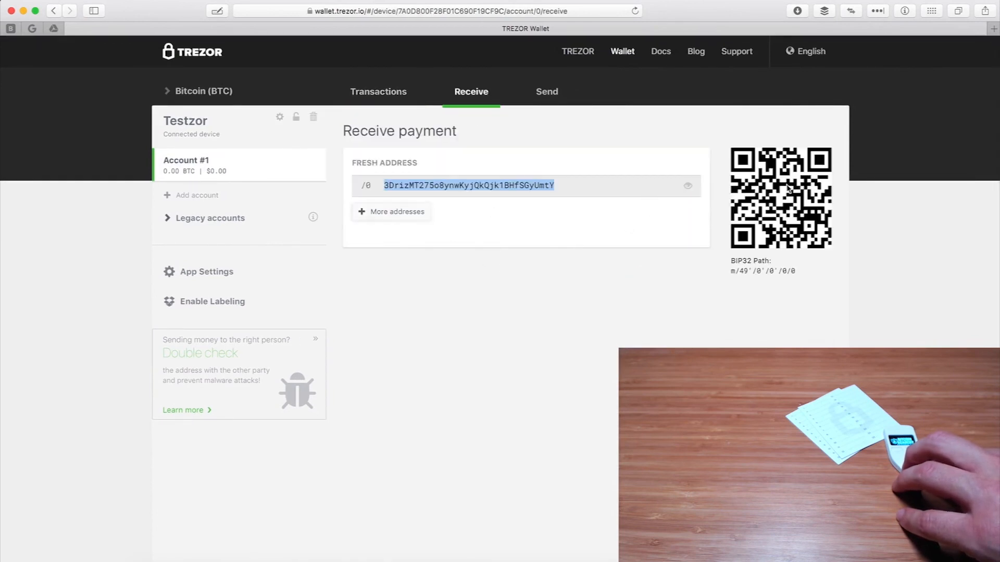
{"action": "mouse_move", "coordinate": [405, 190]}
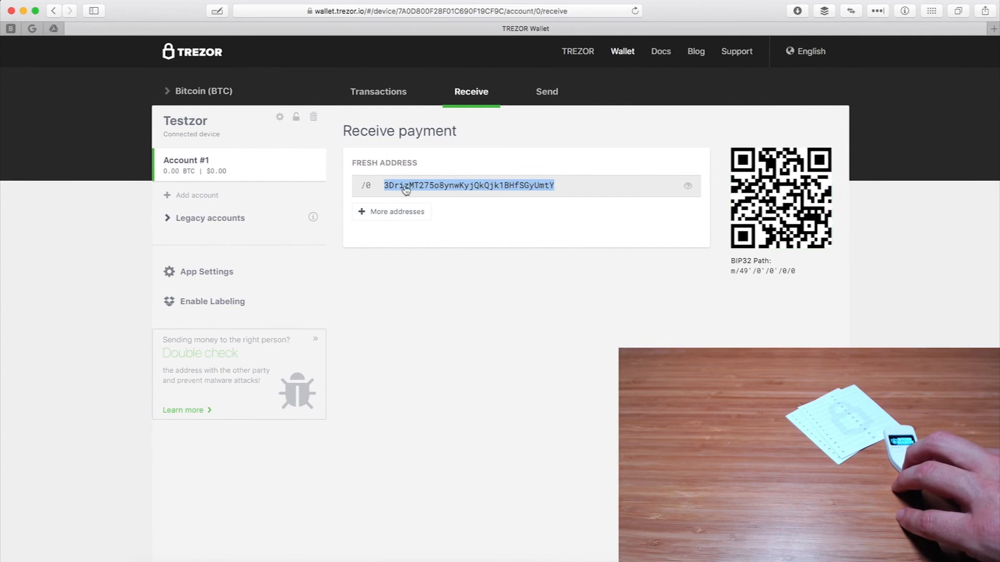
{"action": "mouse_move", "coordinate": [686, 185]}
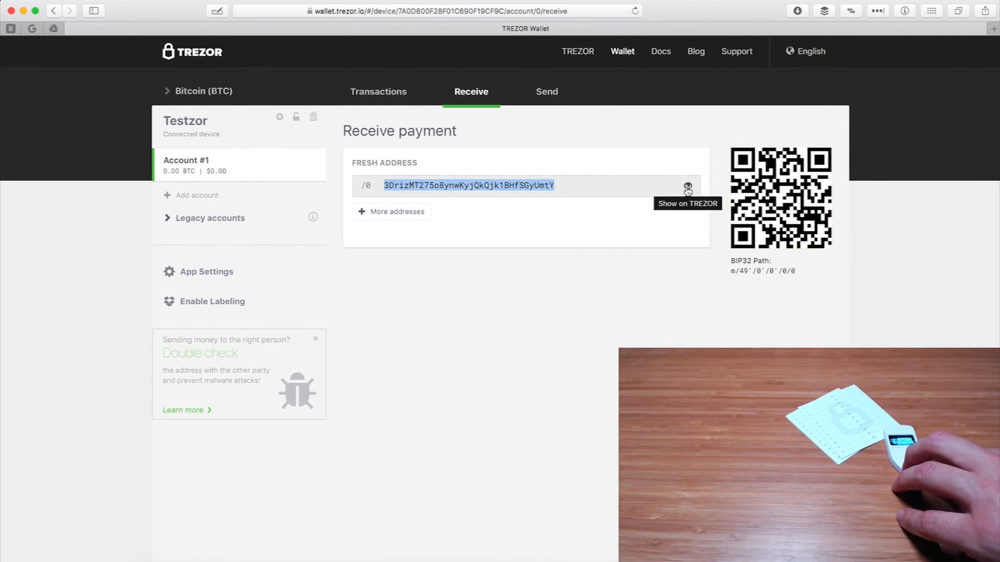
{"action": "mouse_move", "coordinate": [387, 225]}
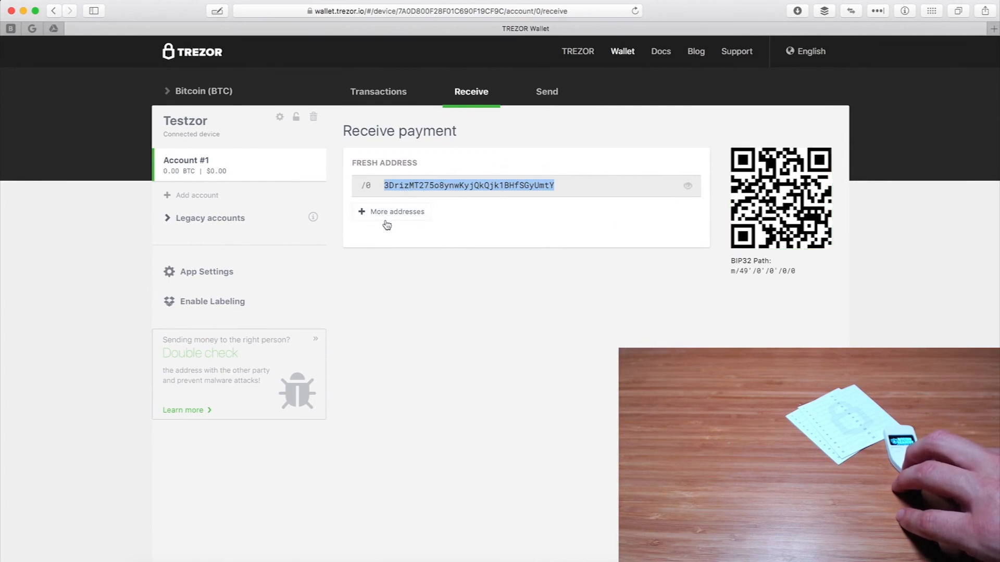
{"action": "left_click", "coordinate": [391, 211]}
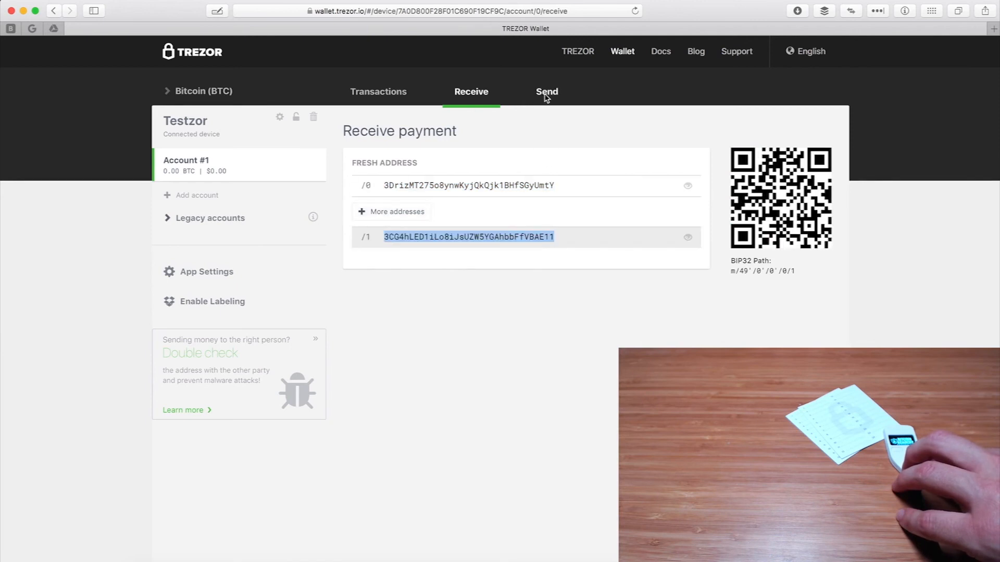
Step: Show Account #1's send payment form with empty address and amount and a Low fee
{"action": "left_click", "coordinate": [547, 91]}
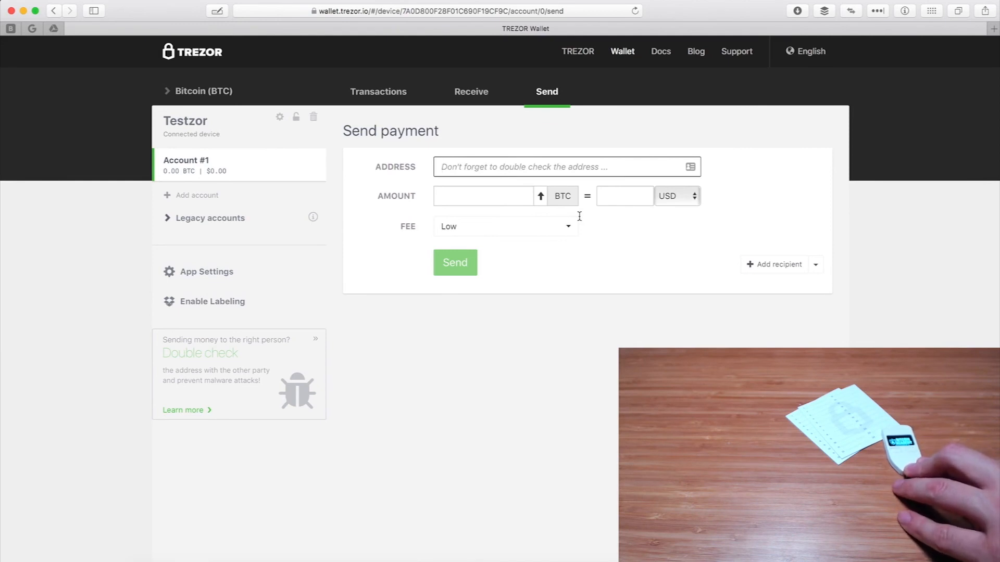
{"action": "mouse_move", "coordinate": [570, 234]}
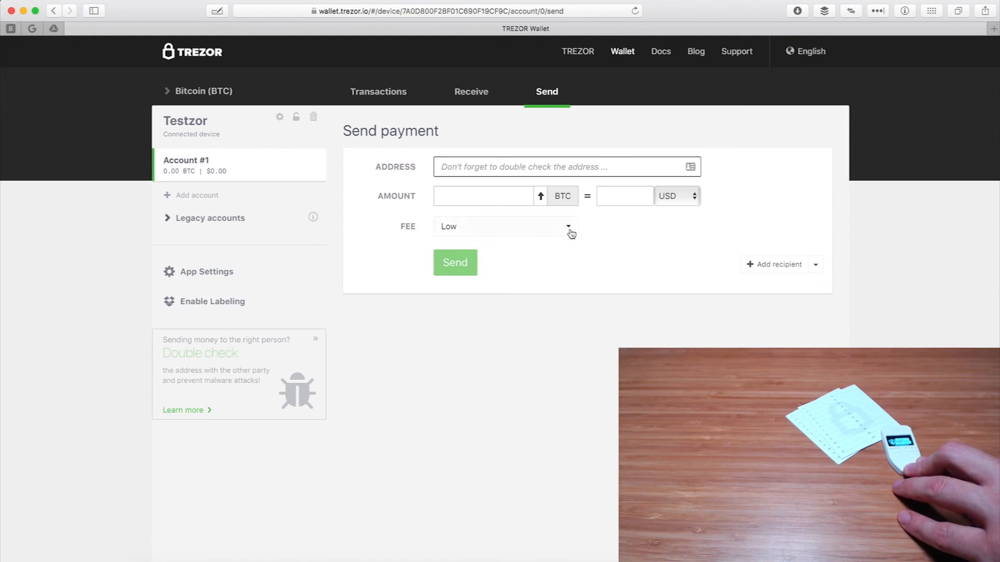
{"action": "mouse_move", "coordinate": [527, 217]}
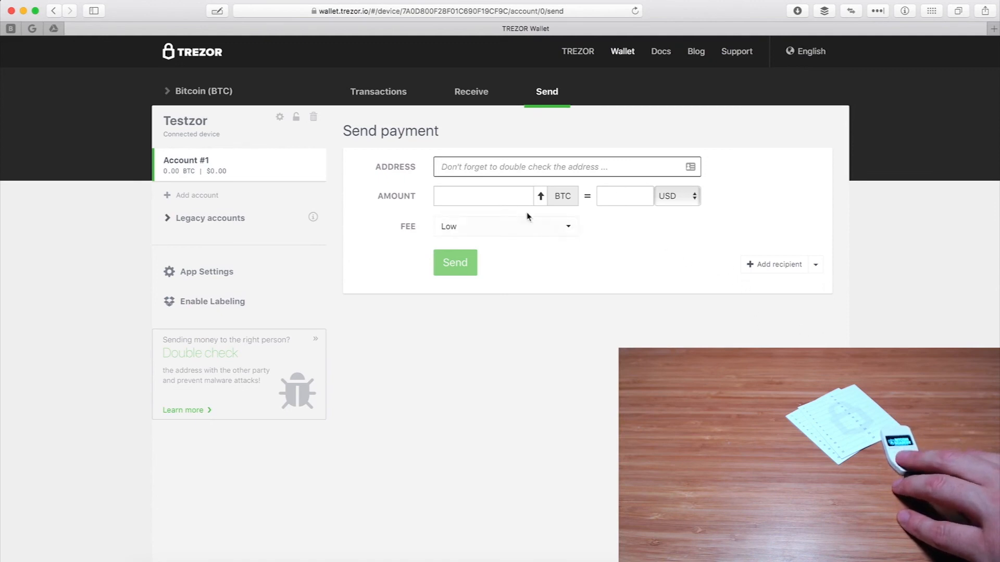
{"action": "mouse_move", "coordinate": [498, 185]}
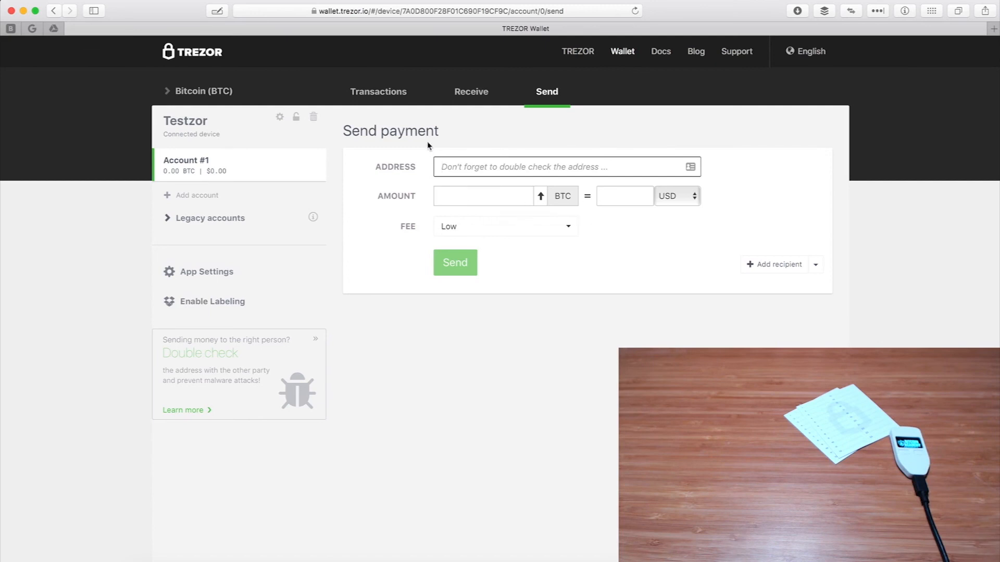
{"action": "mouse_move", "coordinate": [378, 95]}
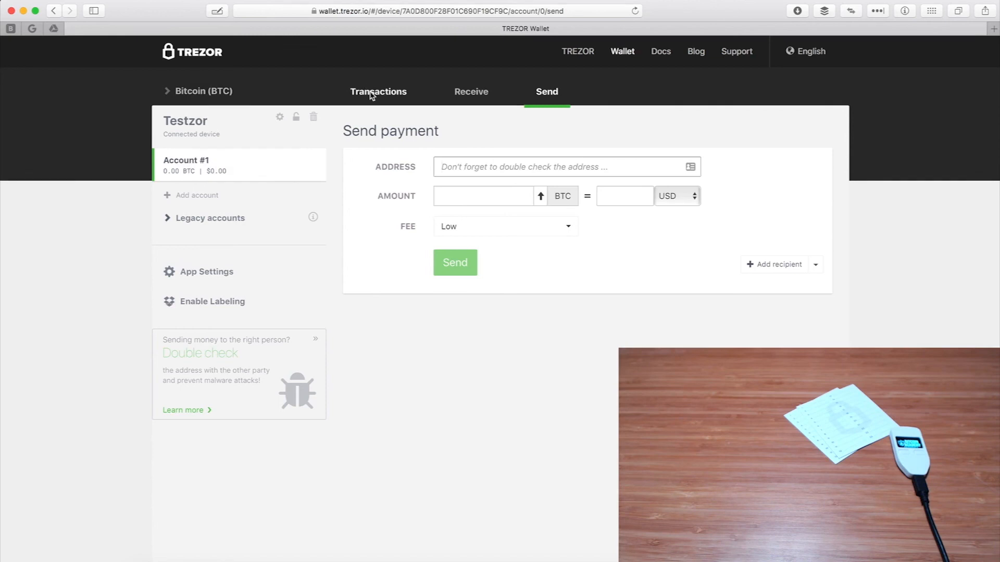
Step: Return to Account #1's transaction history, which reports no transactions yet
{"action": "left_click", "coordinate": [378, 92]}
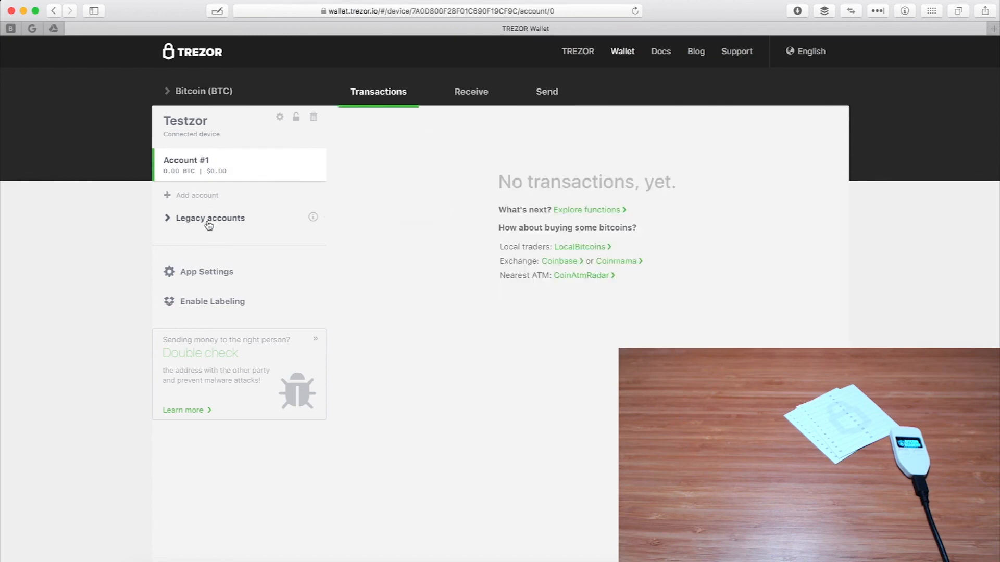
{"action": "mouse_move", "coordinate": [212, 277]}
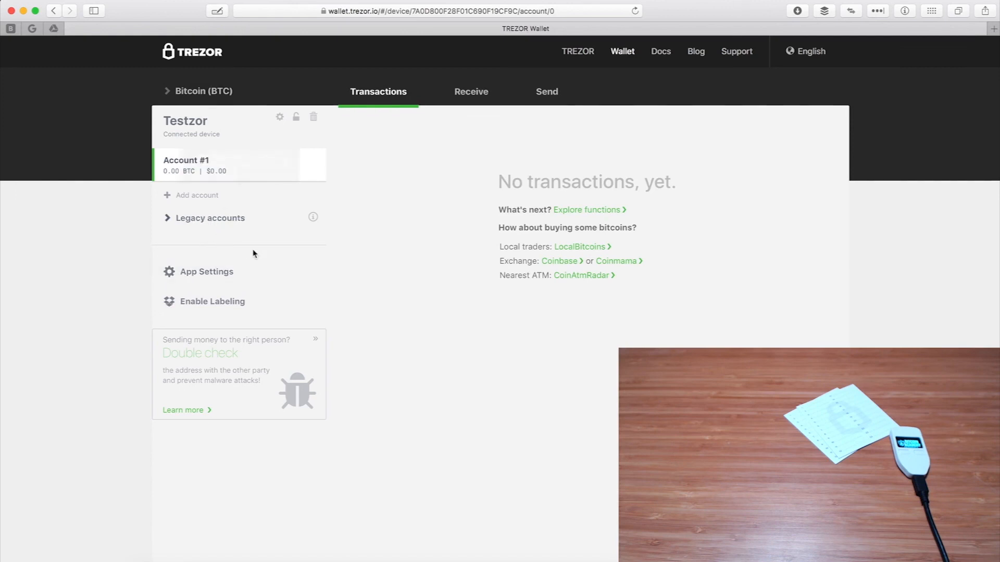
{"action": "mouse_move", "coordinate": [196, 195]}
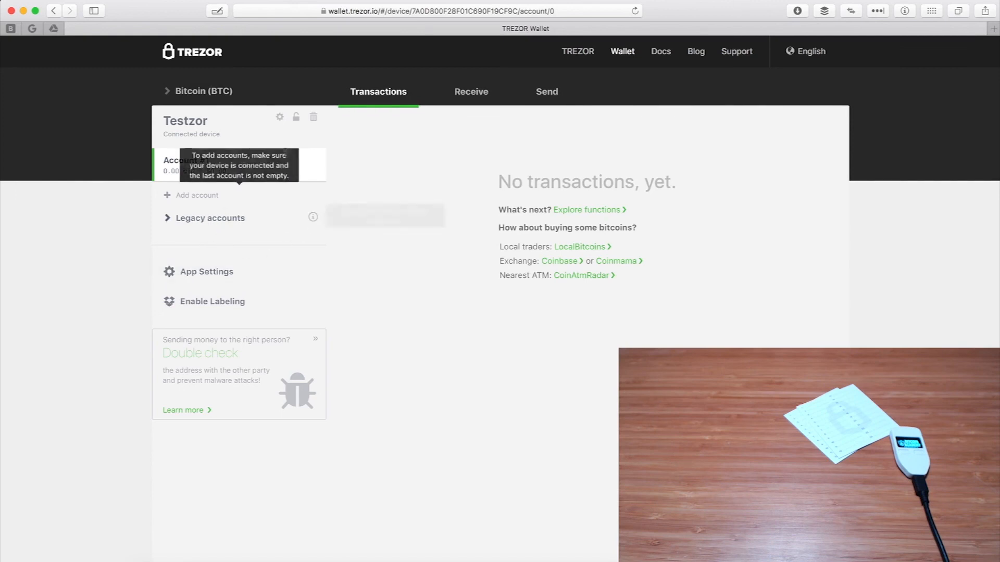
{"action": "mouse_move", "coordinate": [296, 117]}
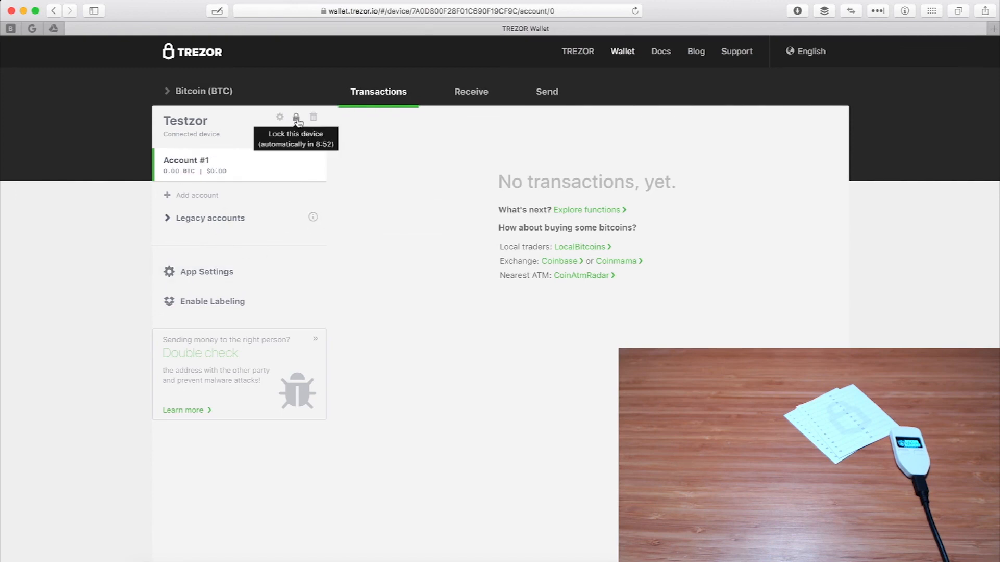
{"action": "mouse_move", "coordinate": [314, 117]}
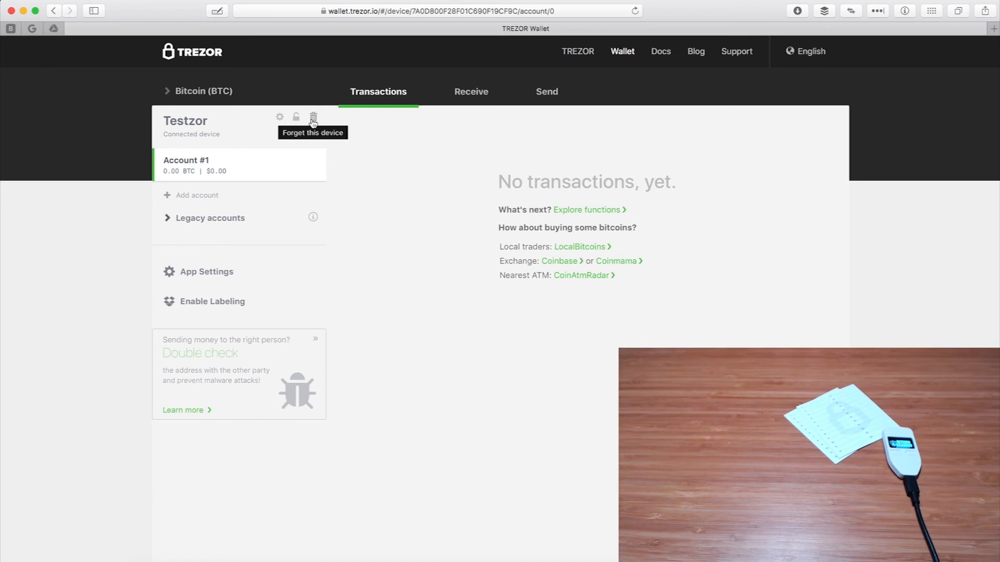
{"action": "mouse_move", "coordinate": [303, 123]}
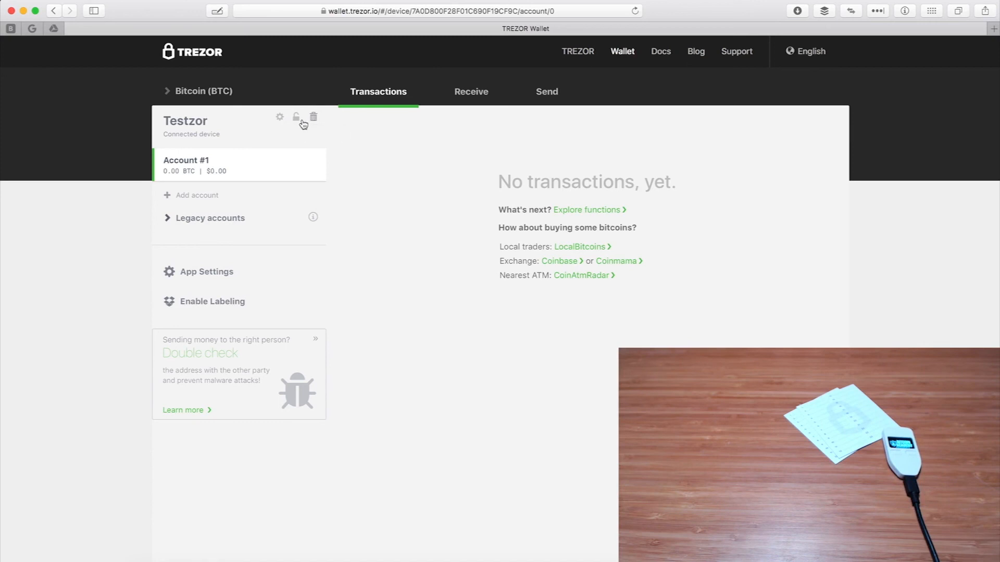
{"action": "mouse_move", "coordinate": [254, 119]}
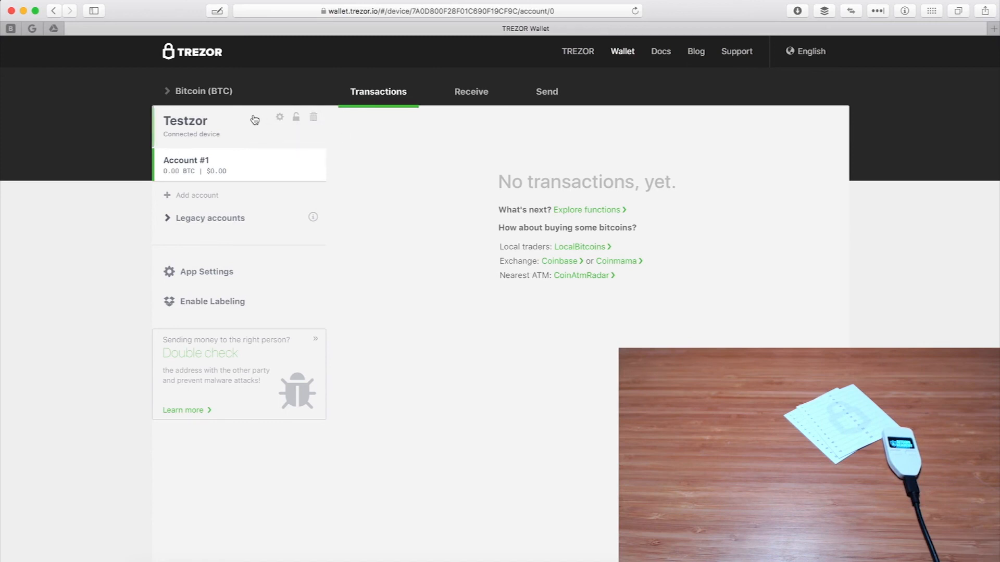
{"action": "mouse_move", "coordinate": [251, 116]}
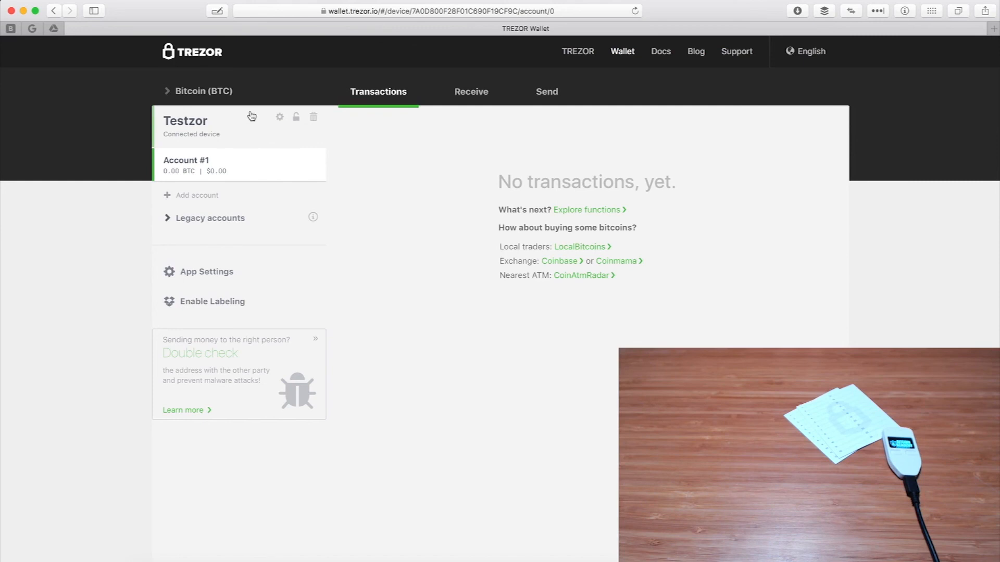
{"action": "mouse_move", "coordinate": [414, 331]}
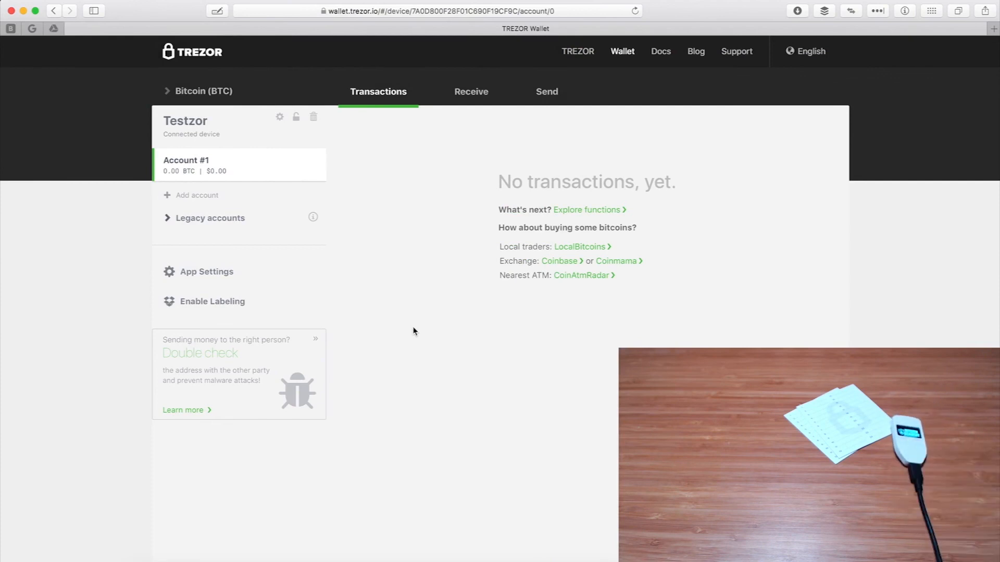
{"action": "mouse_move", "coordinate": [438, 246]}
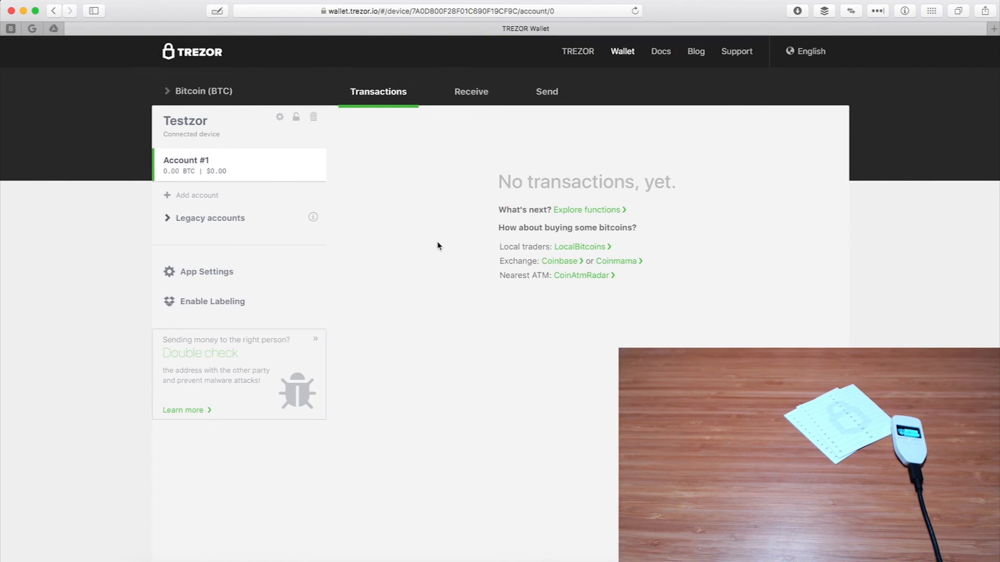
{"action": "mouse_move", "coordinate": [436, 249]}
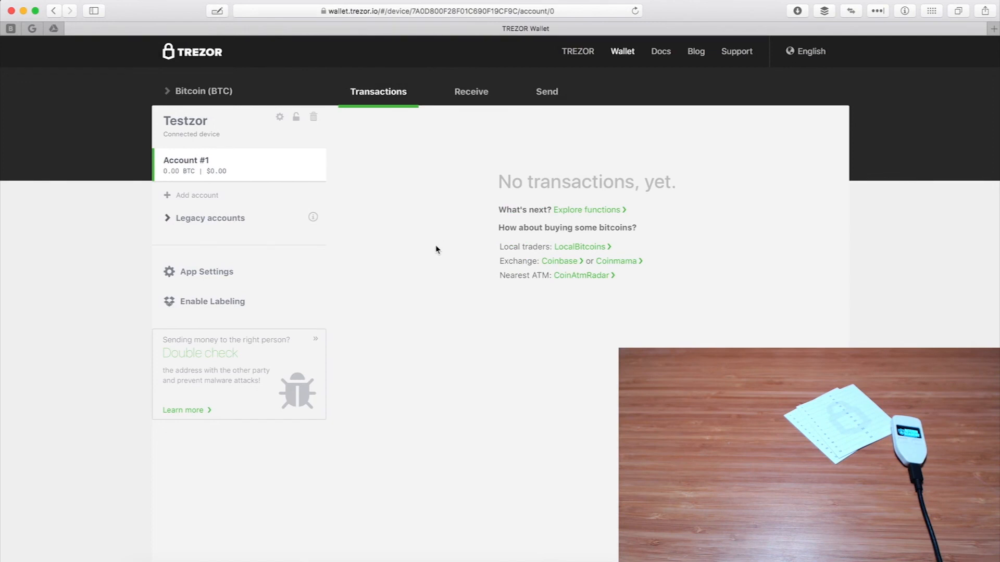